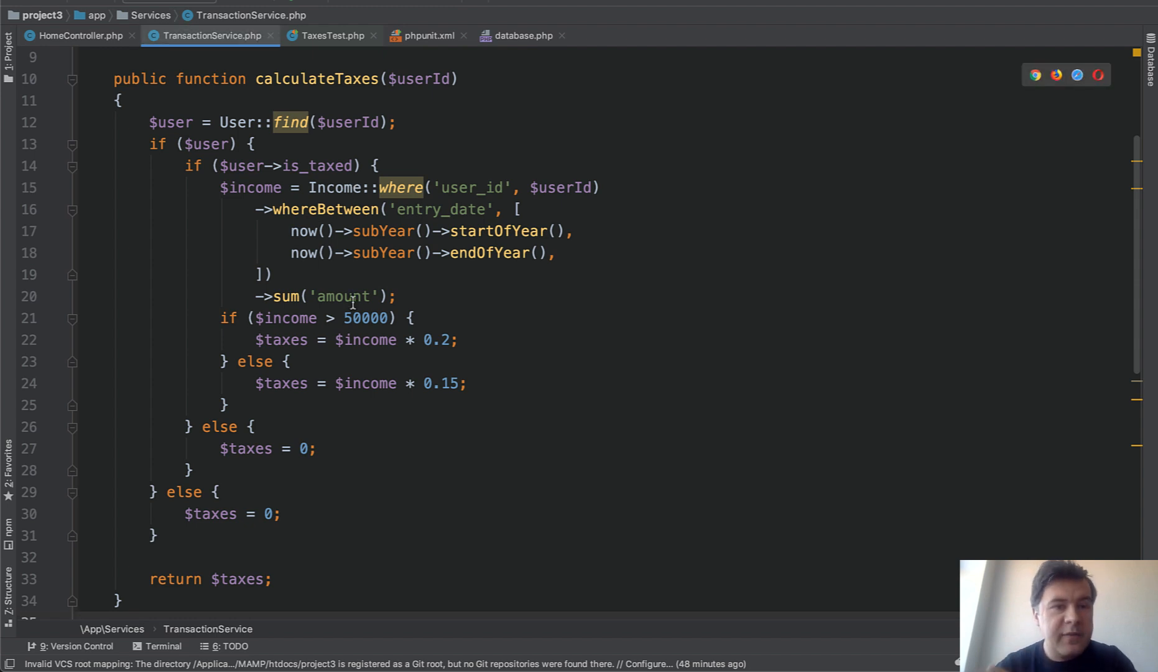
Step: Open the HomeController.php tab to view the transaction service usage
{"action": "left_click", "coordinate": [78, 35]}
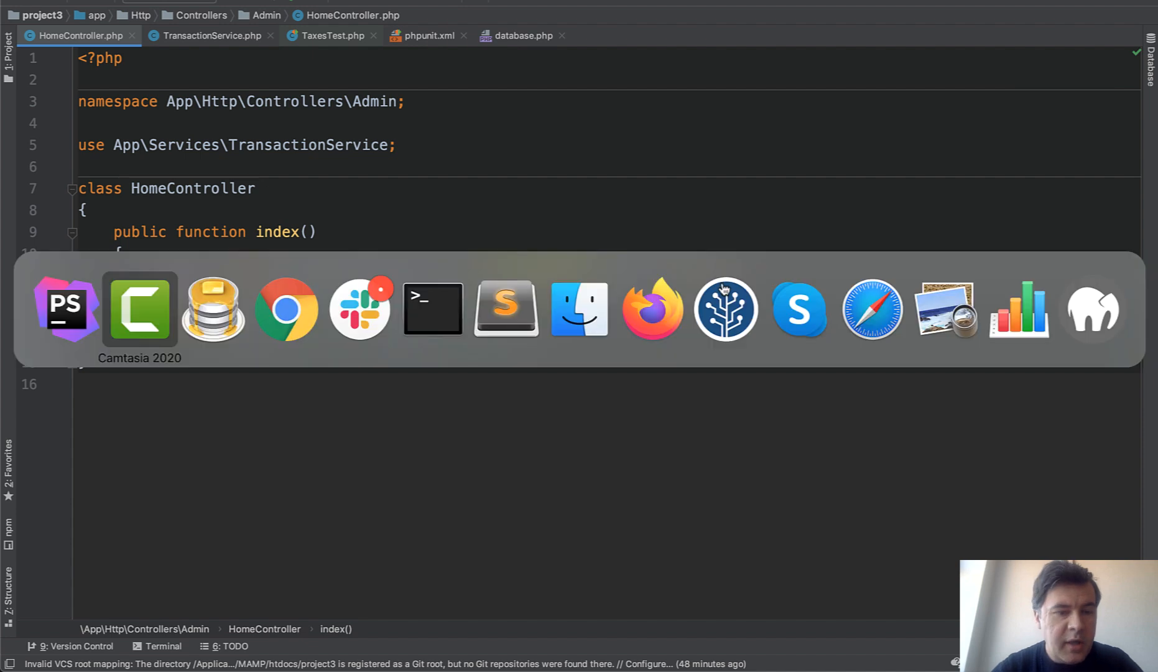
Step: Switch to Sequel Pro to view the incomes table rows
{"action": "left_click", "coordinate": [287, 308]}
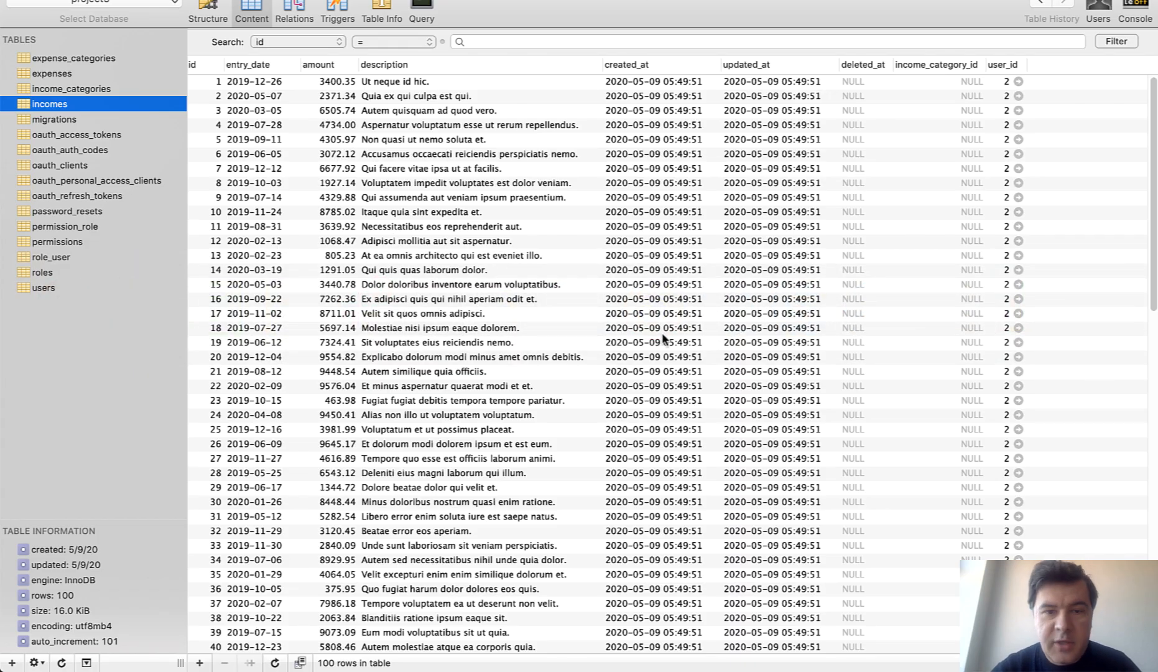
{"action": "mouse_move", "coordinate": [561, 368]}
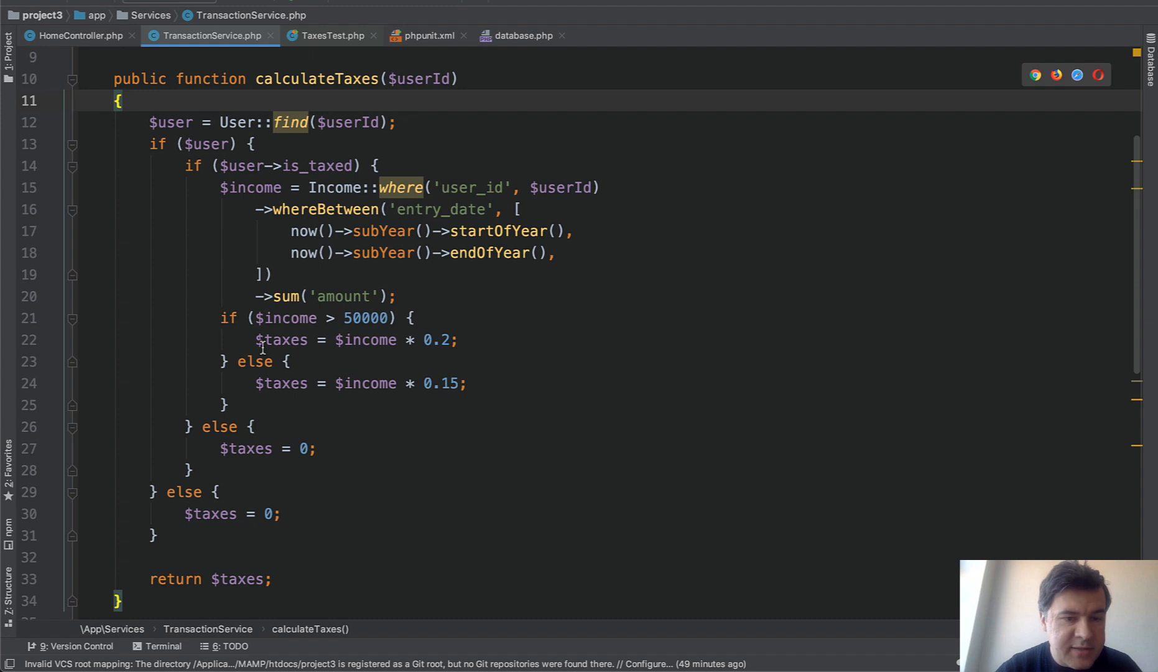
{"action": "mouse_move", "coordinate": [446, 456]}
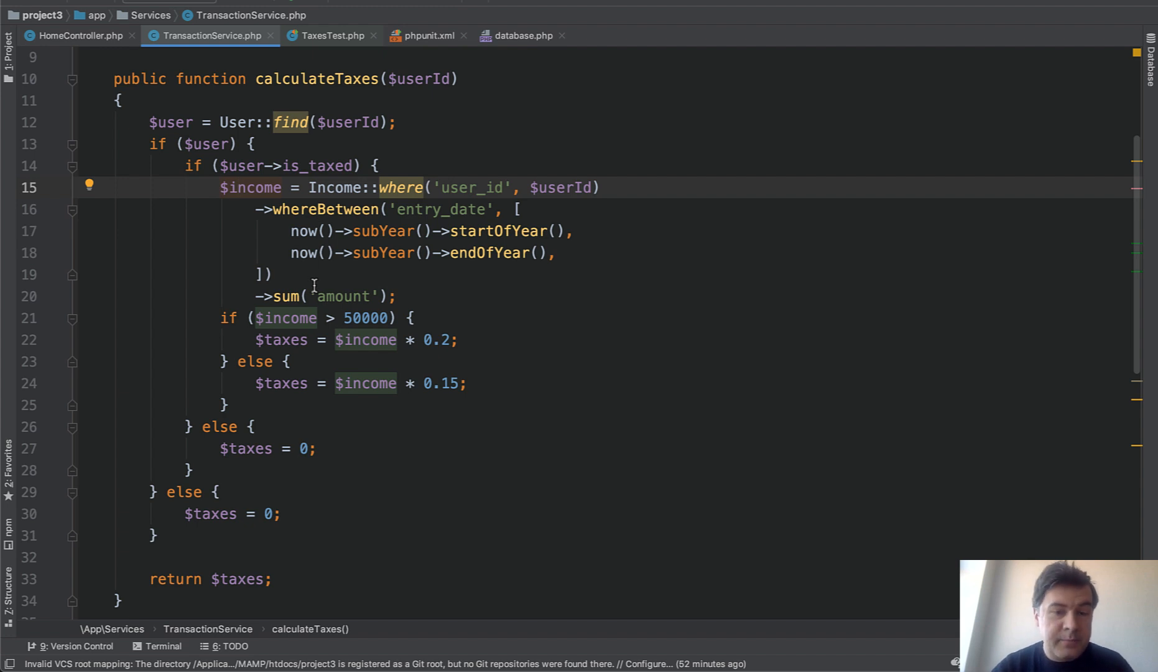
{"action": "left_click", "coordinate": [331, 36]}
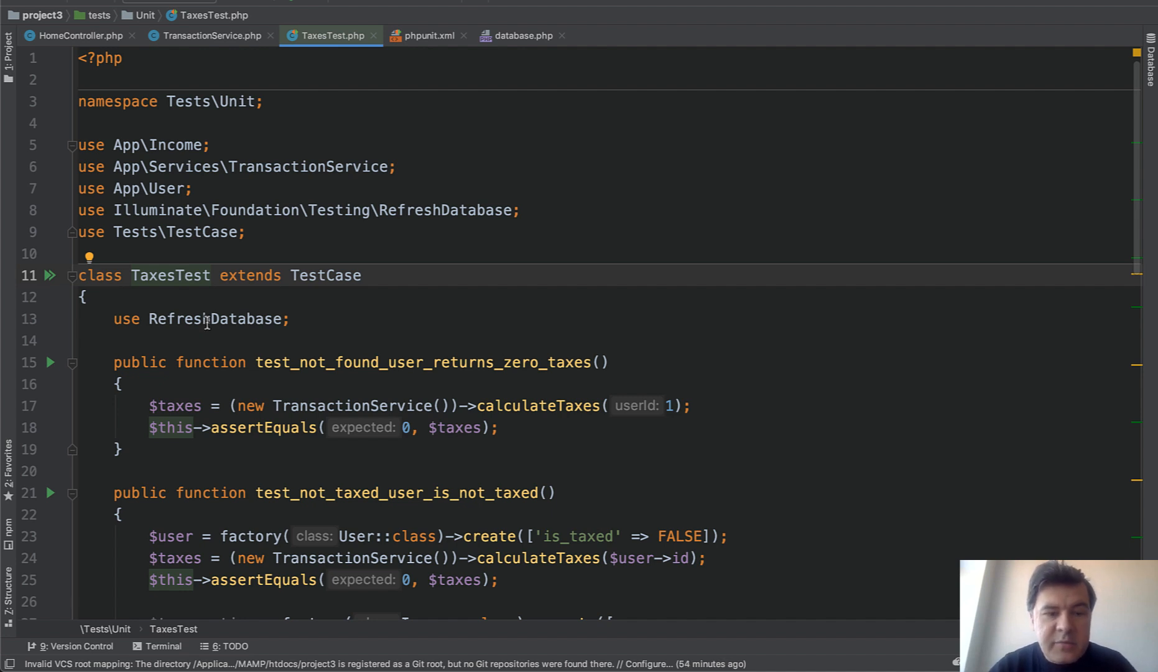
{"action": "double_click", "coordinate": [214, 318]}
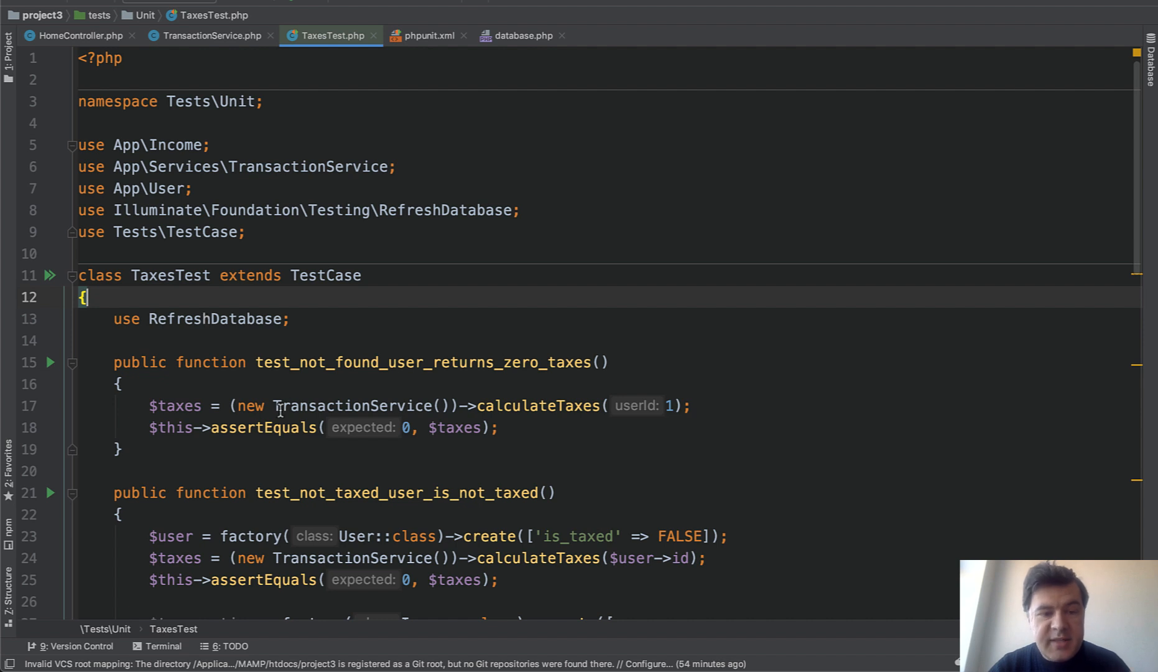
{"action": "left_click", "coordinate": [280, 405]}
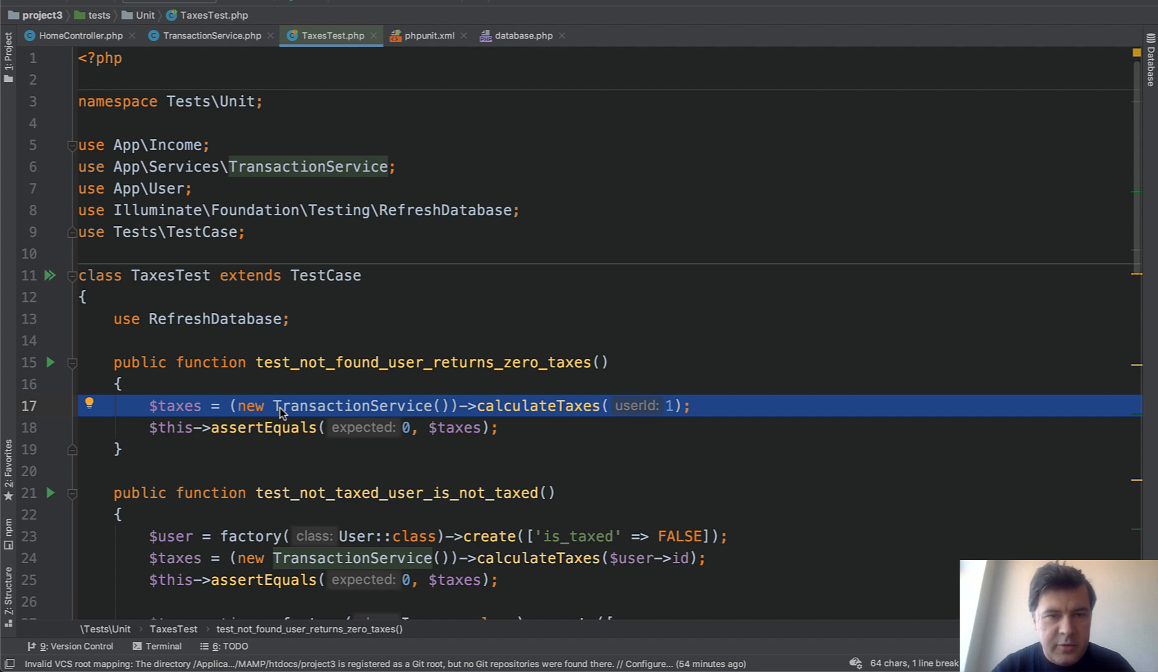
{"action": "mouse_move", "coordinate": [401, 77]}
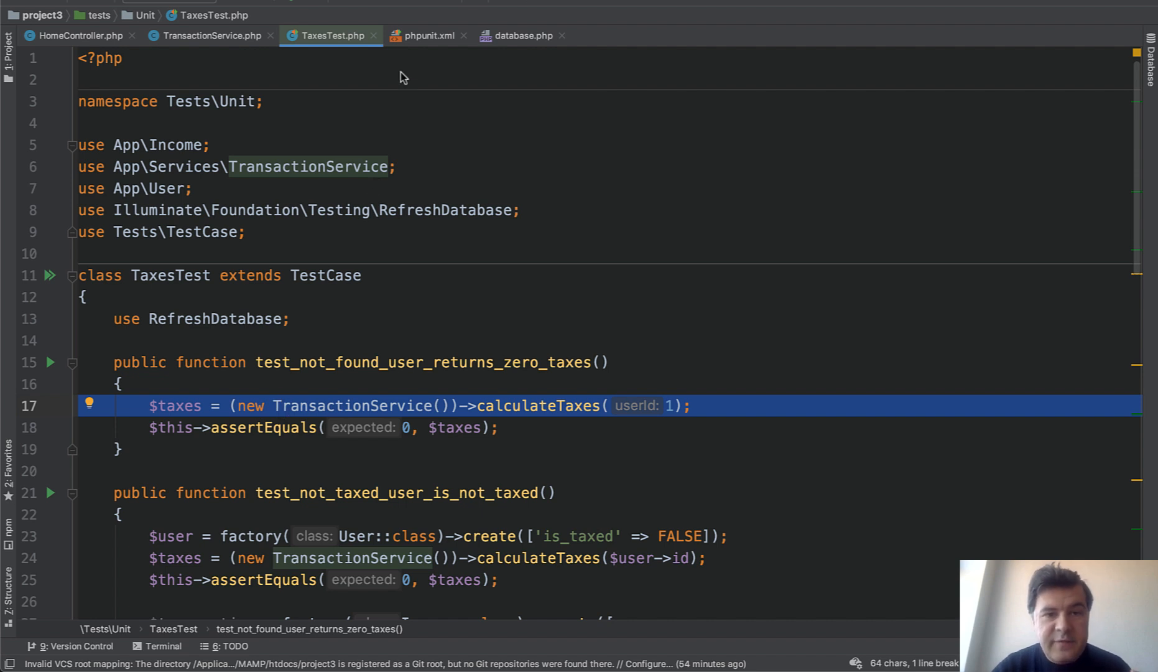
Step: Set DB_CONNECTION in phpunit.xml to mysql_testing instead of sqlite
{"action": "left_click", "coordinate": [427, 35]}
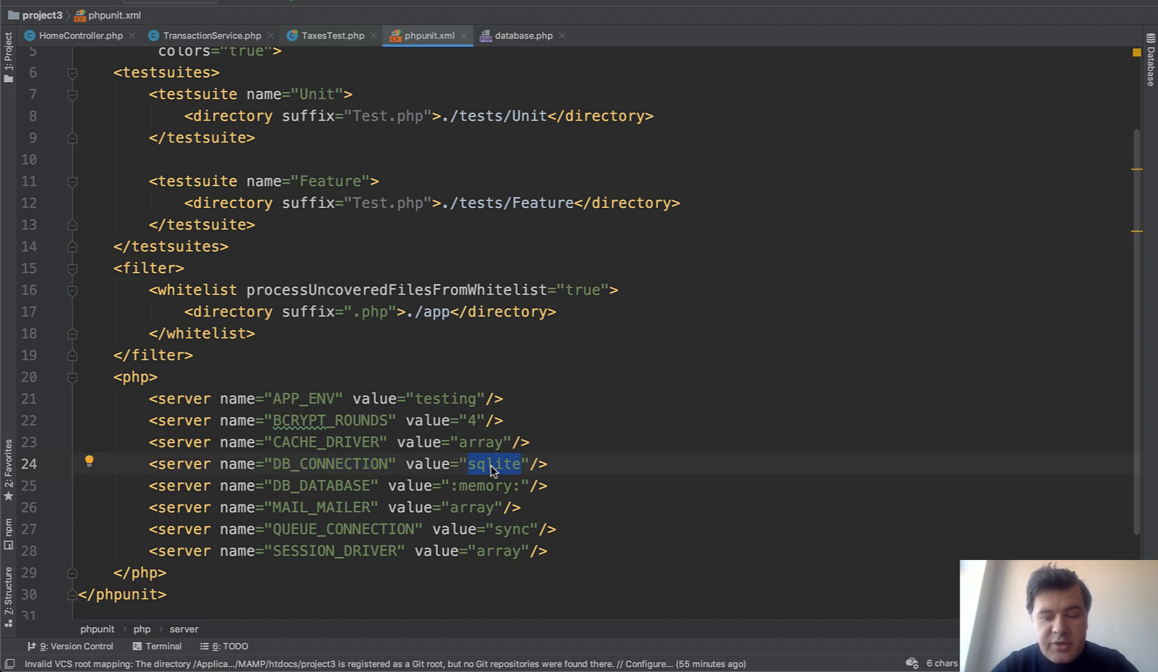
{"action": "type", "text": "mysql_test"}
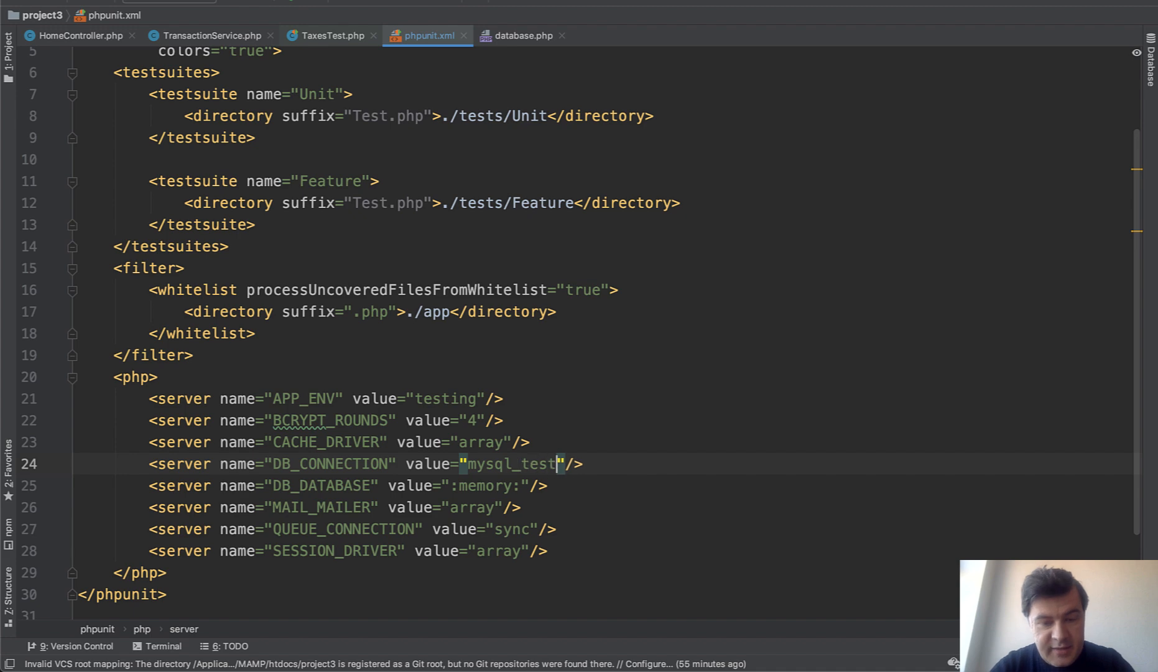
{"action": "type", "text": "ing"}
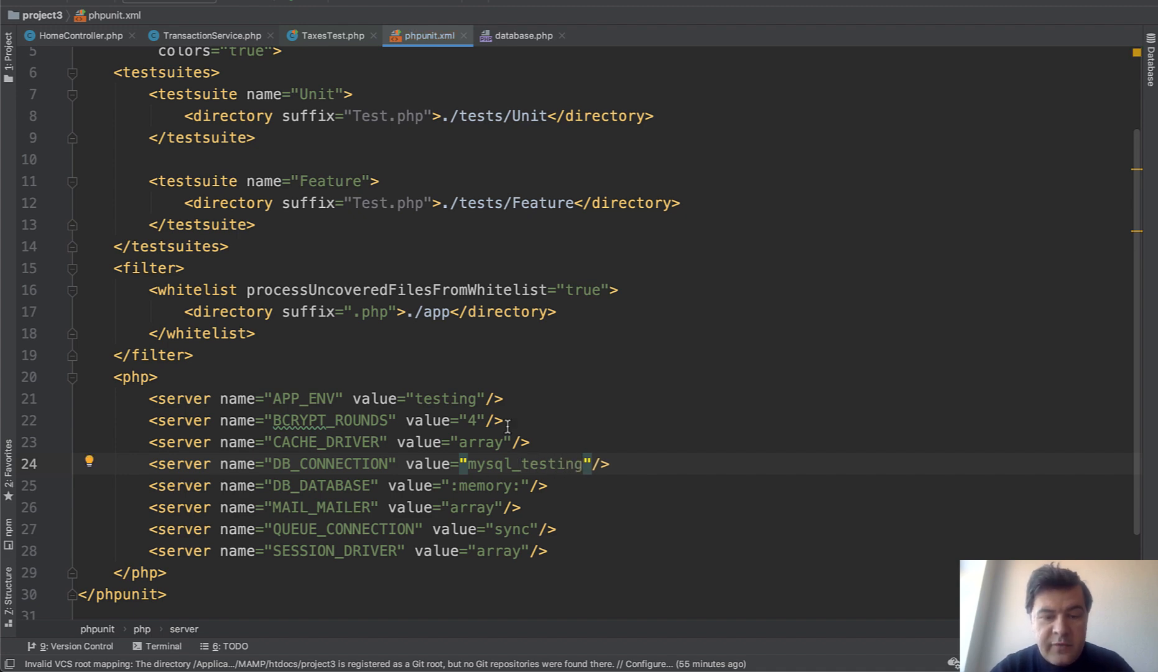
{"action": "left_click", "coordinate": [520, 35]}
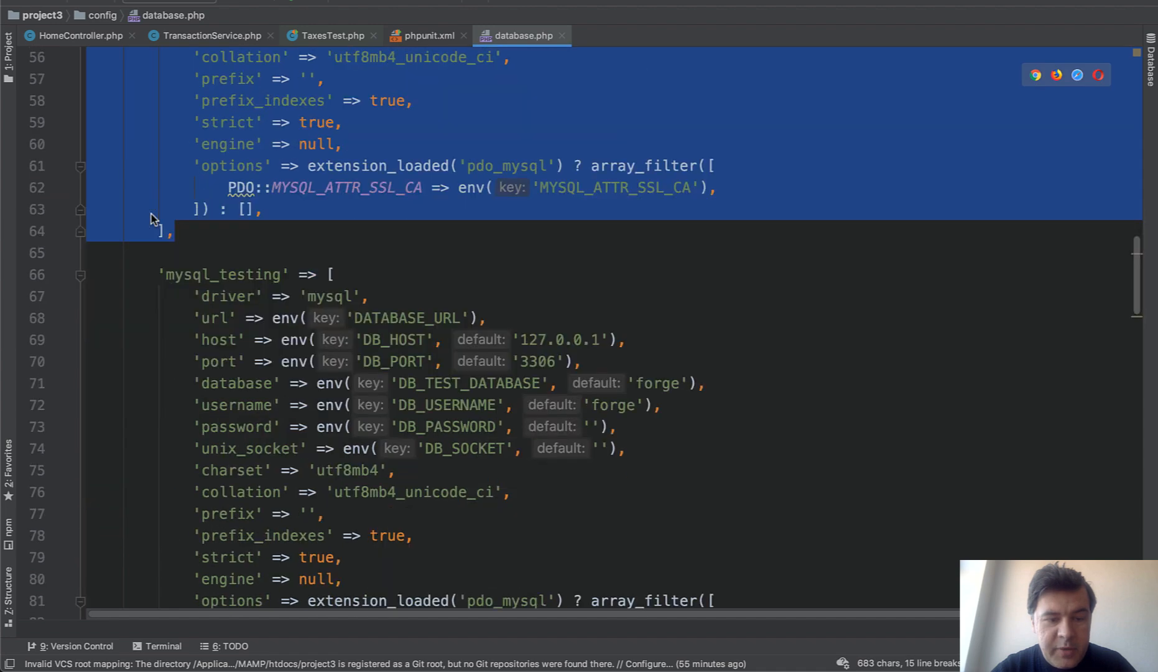
Step: Scroll database.php to the mysql_testing block and highlight DB_TEST_DATABASE
{"action": "scroll", "scroll_direction": "down", "scroll_amount": 3}
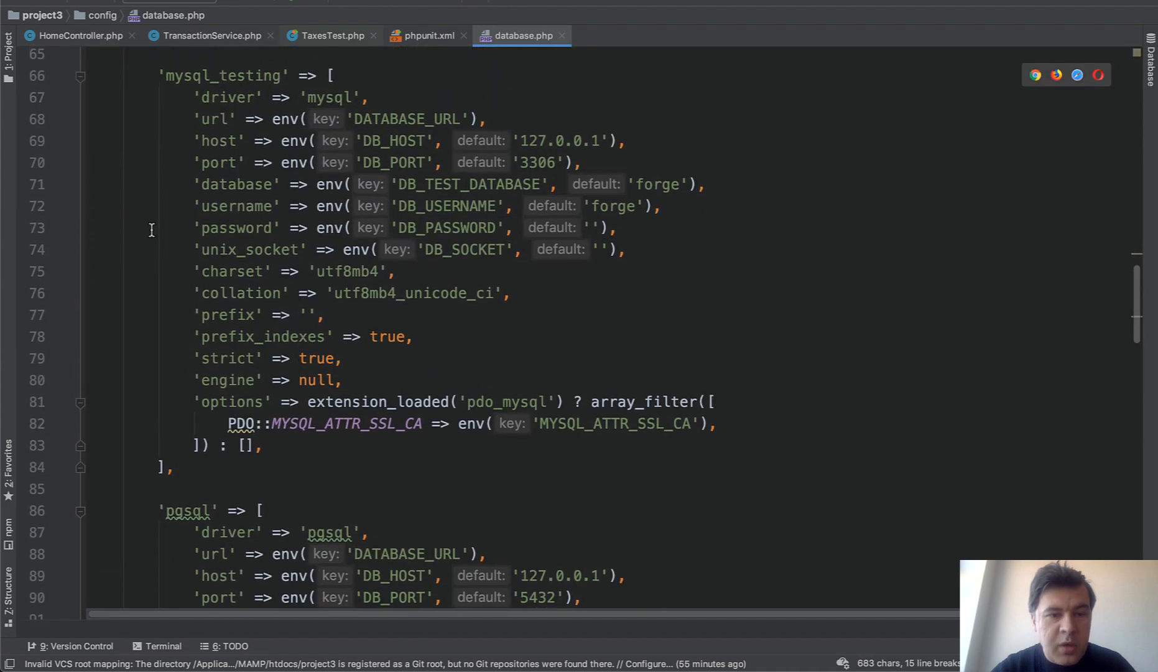
{"action": "scroll", "scroll_direction": "down", "scroll_amount": 3}
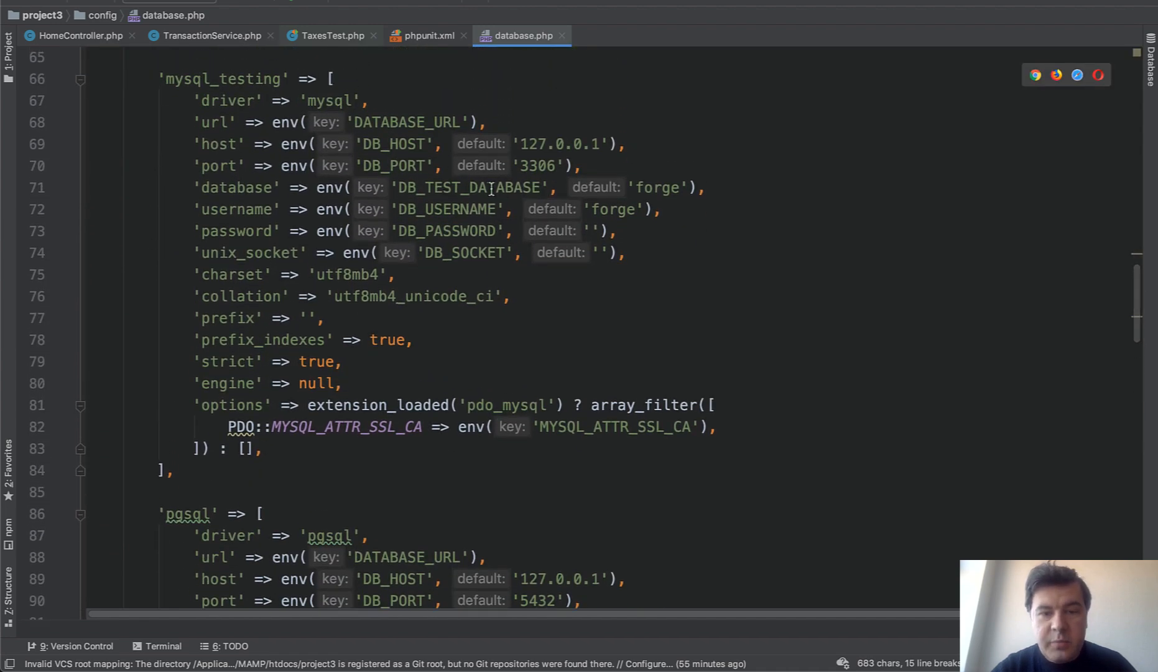
{"action": "double_click", "coordinate": [469, 187]}
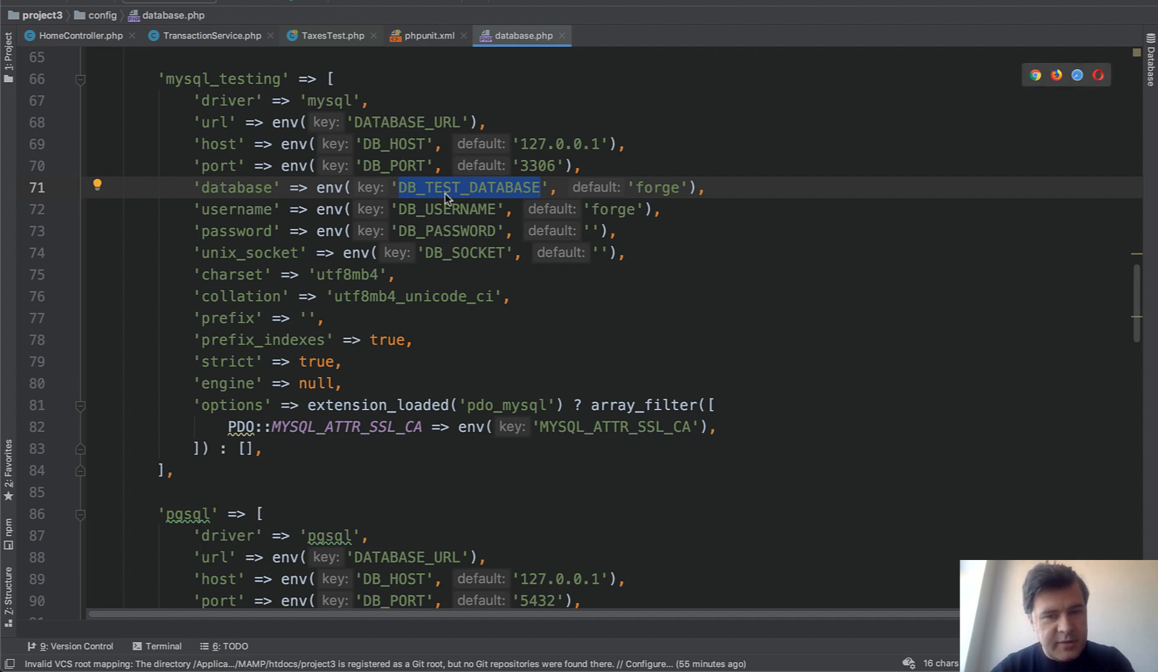
Step: Return to TaxesTest.php and scroll past the first test
{"action": "left_click", "coordinate": [330, 36]}
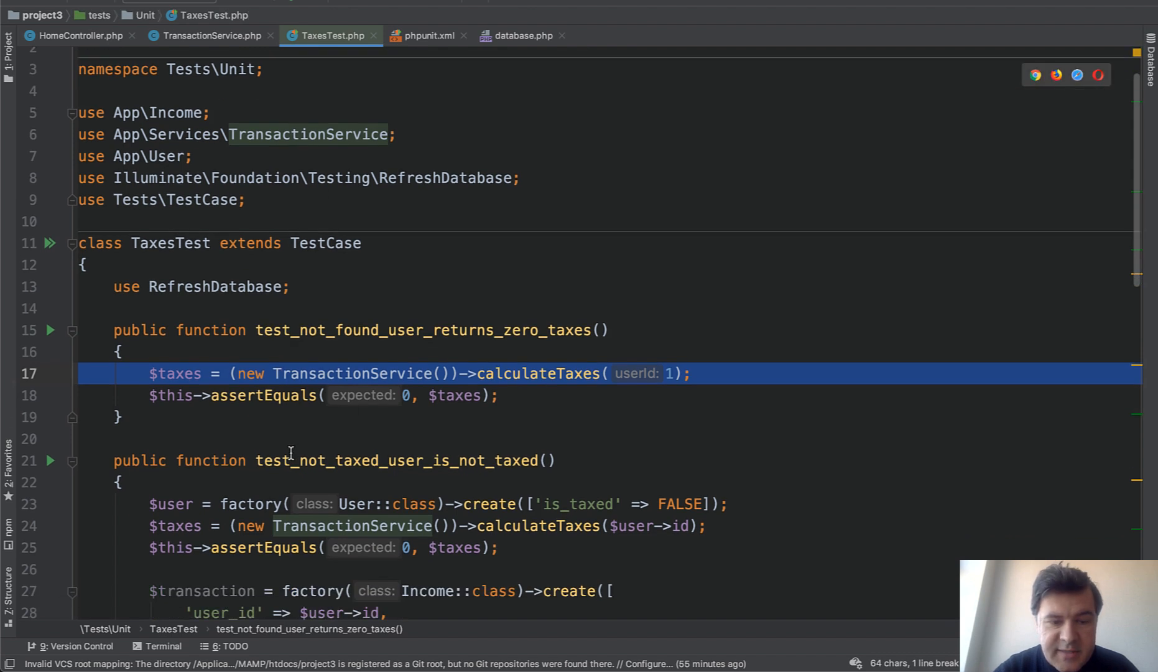
{"action": "scroll", "scroll_direction": "down", "scroll_amount": 3}
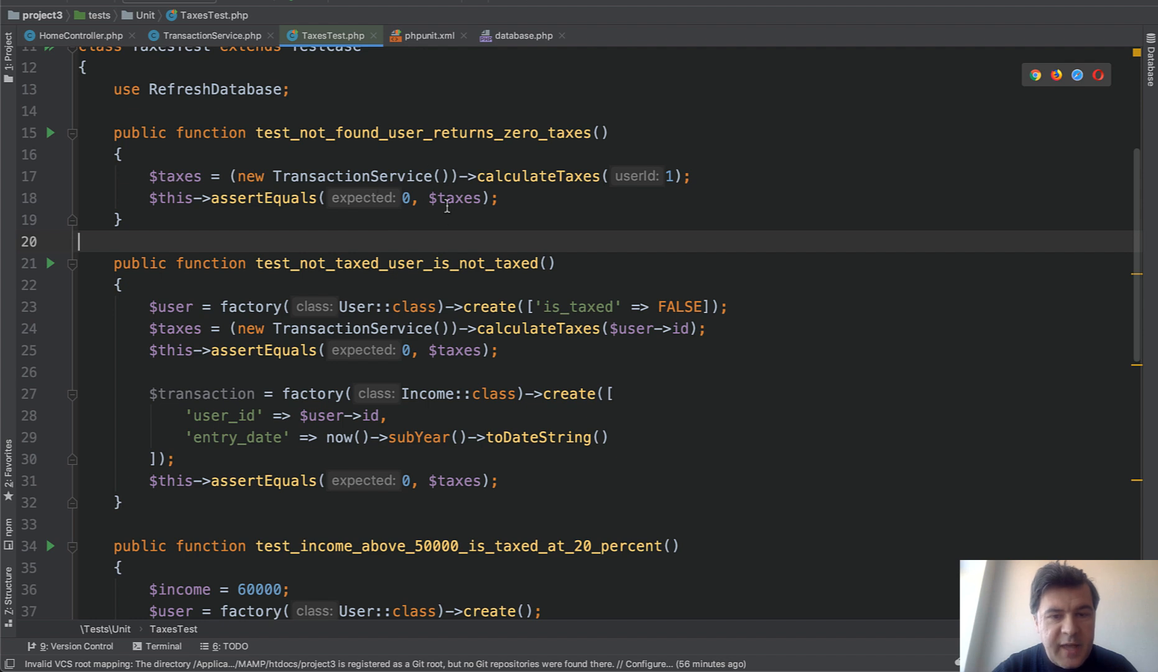
{"action": "mouse_move", "coordinate": [444, 243]}
{"action": "type", "text": "ved"}
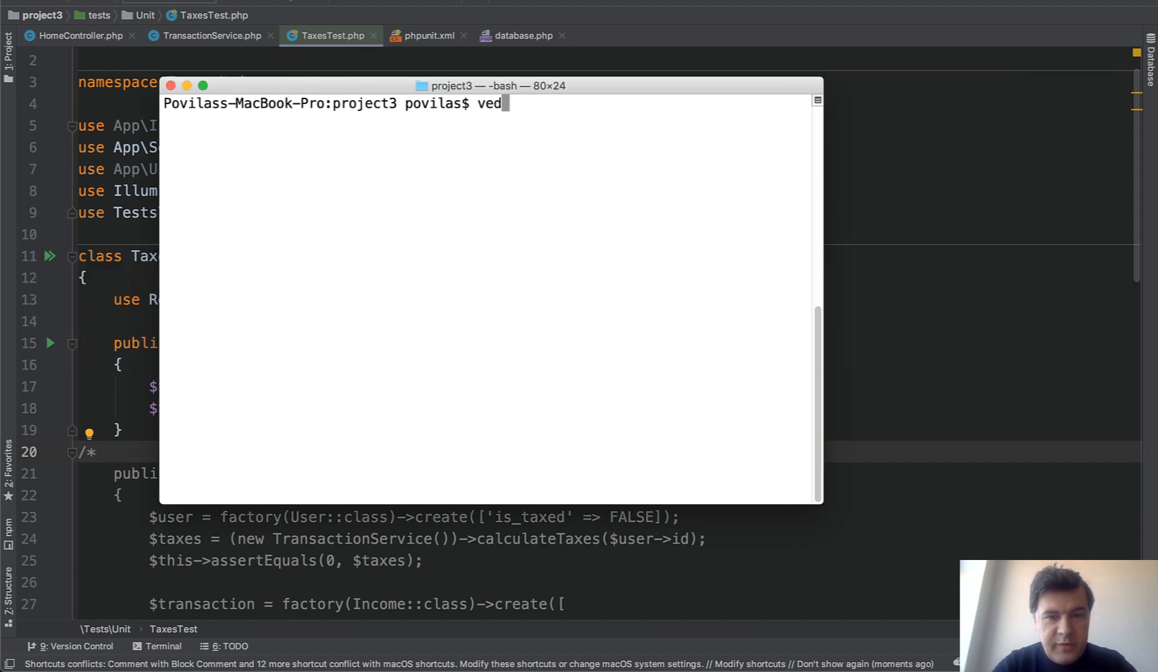
Step: Run vendor/bin/phpunit in Terminal
{"action": "type", "text": "endor/bin"}
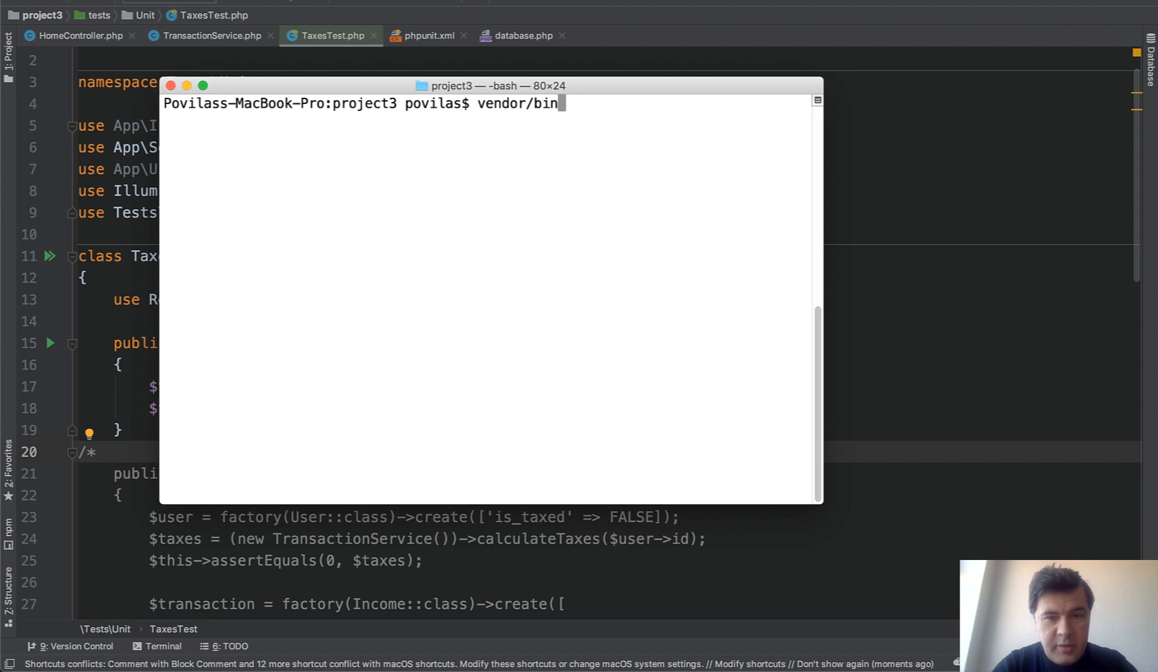
{"action": "type", "text": "/phpunit"}
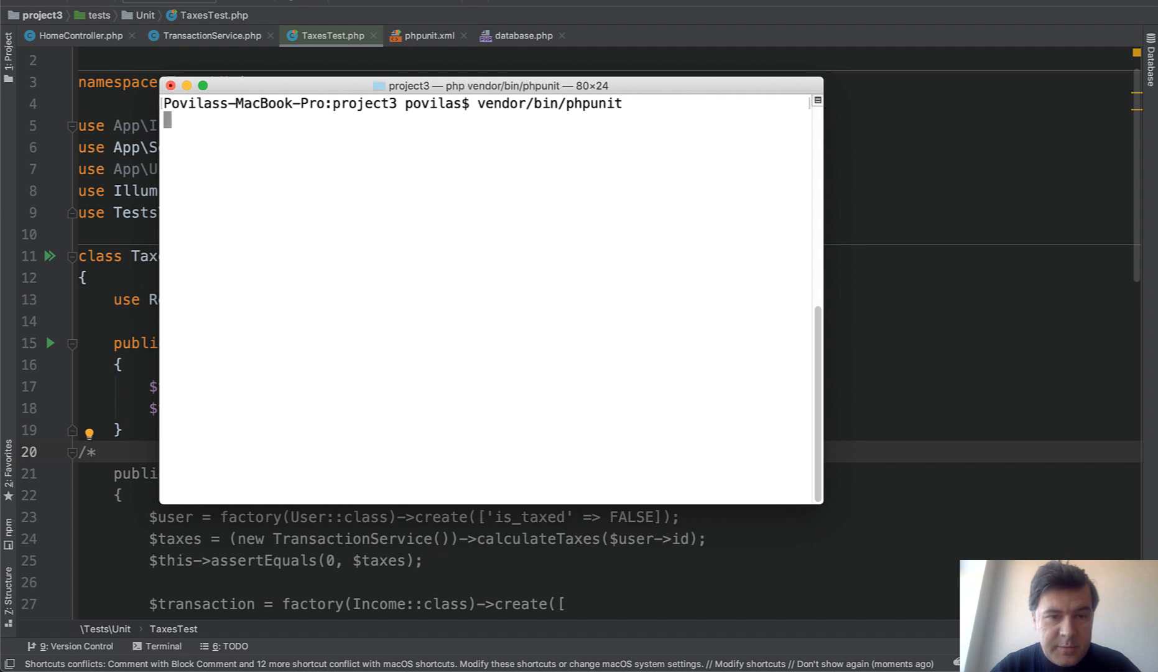
{"action": "key", "text": "Return"}
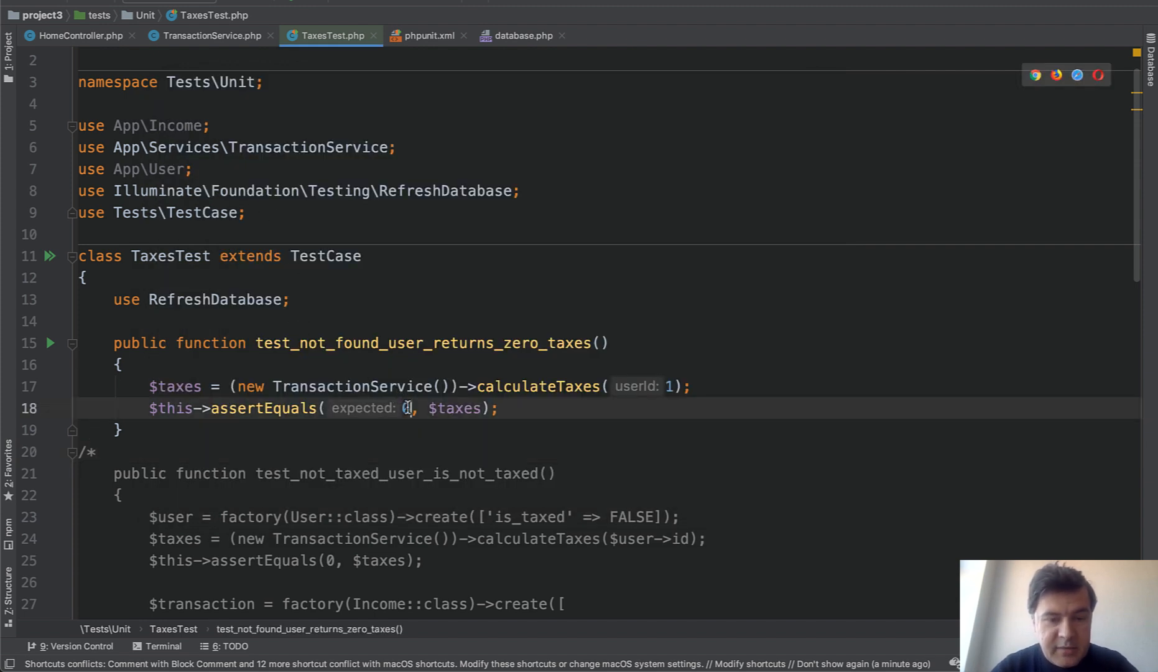
Step: Change the first test's expected value to 10 and select the failing line 18
{"action": "type", "text": "1"}
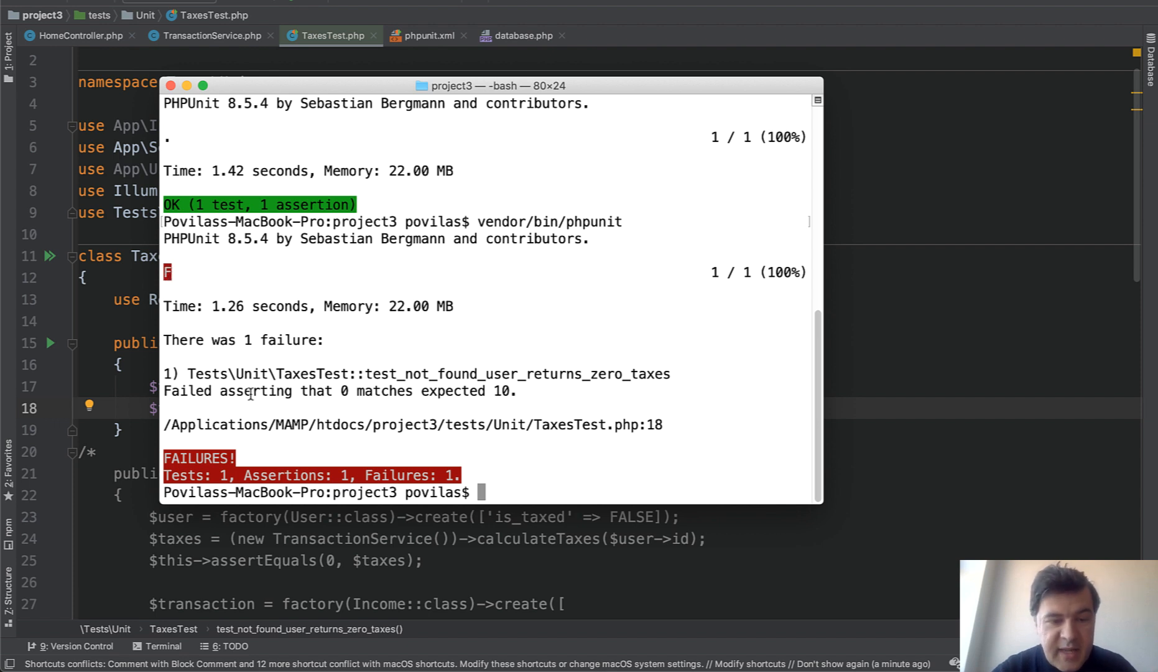
{"action": "double_click", "coordinate": [255, 391]}
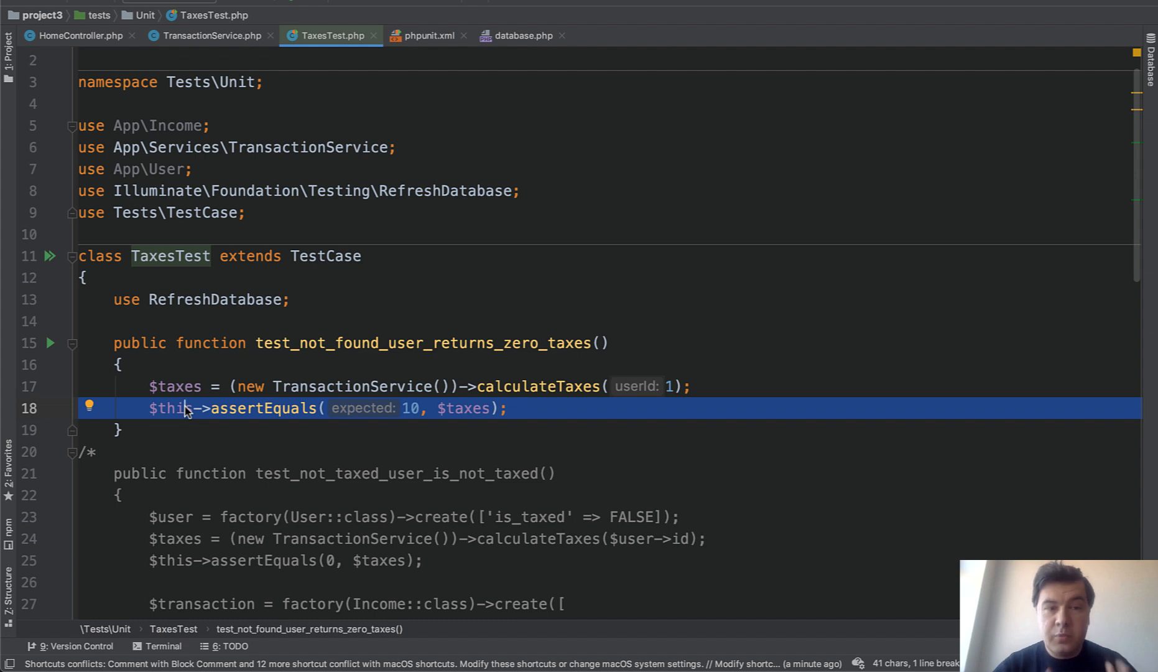
{"action": "left_click", "coordinate": [209, 35]}
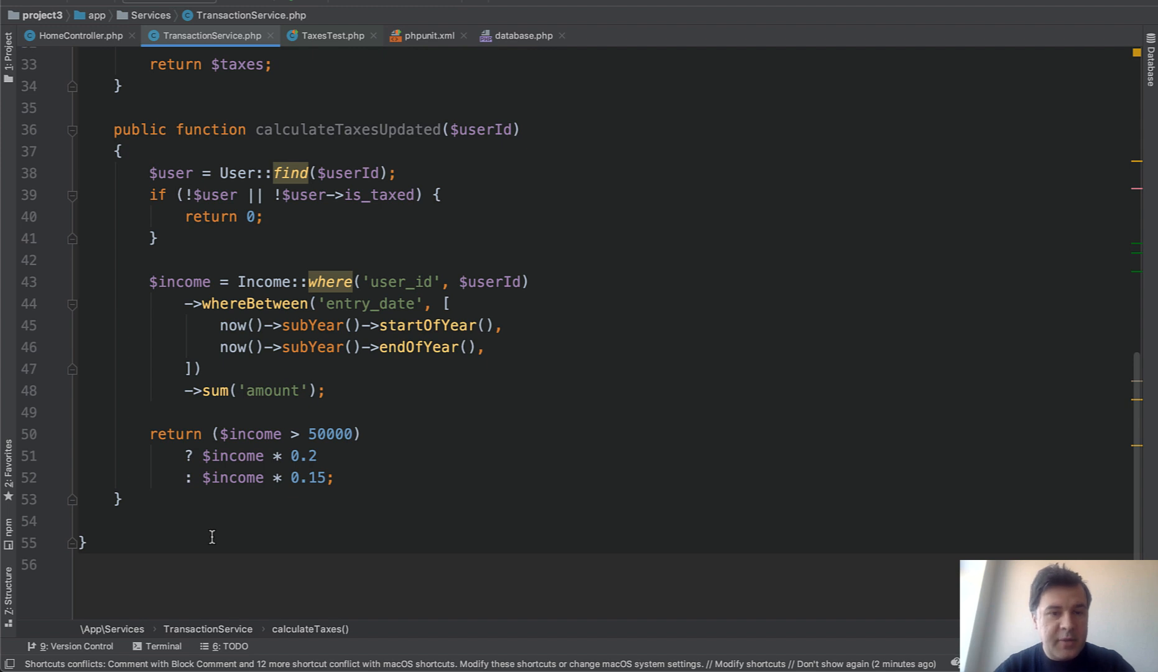
{"action": "left_click", "coordinate": [328, 36]}
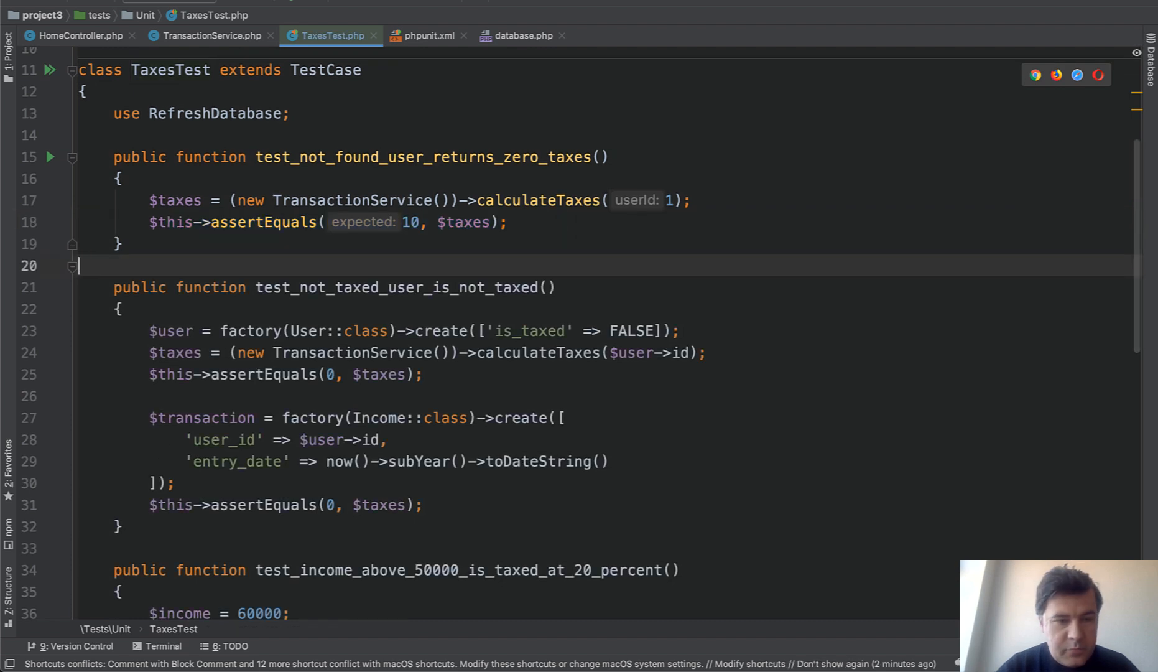
{"action": "type", "text": "/*"}
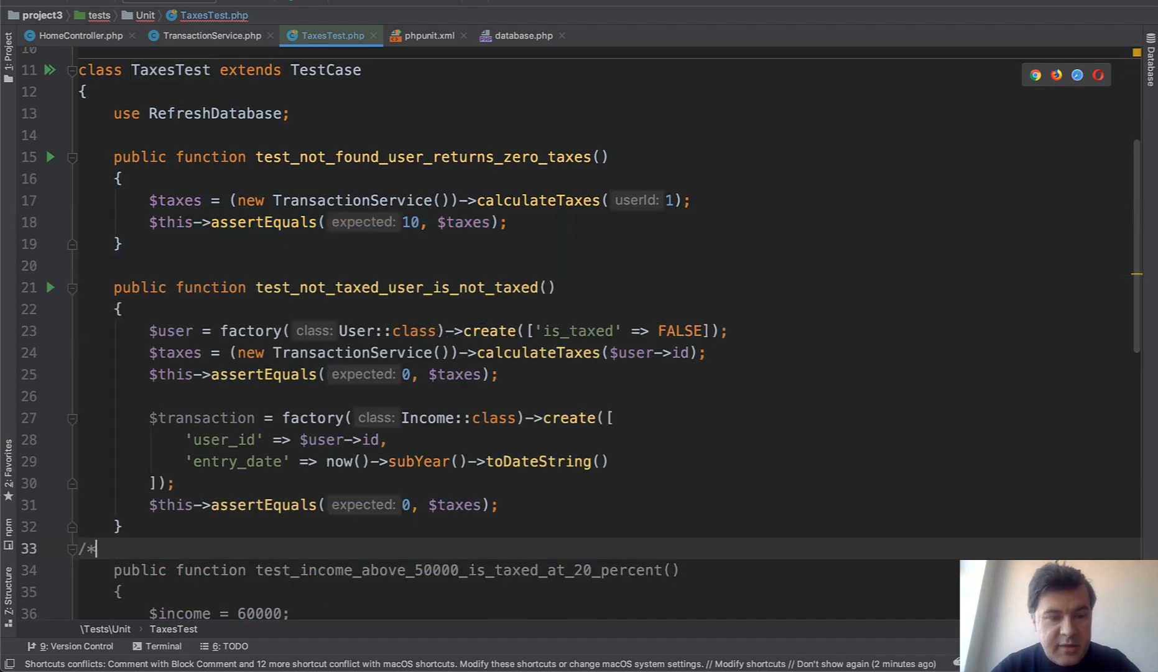
{"action": "left_click", "coordinate": [403, 222]}
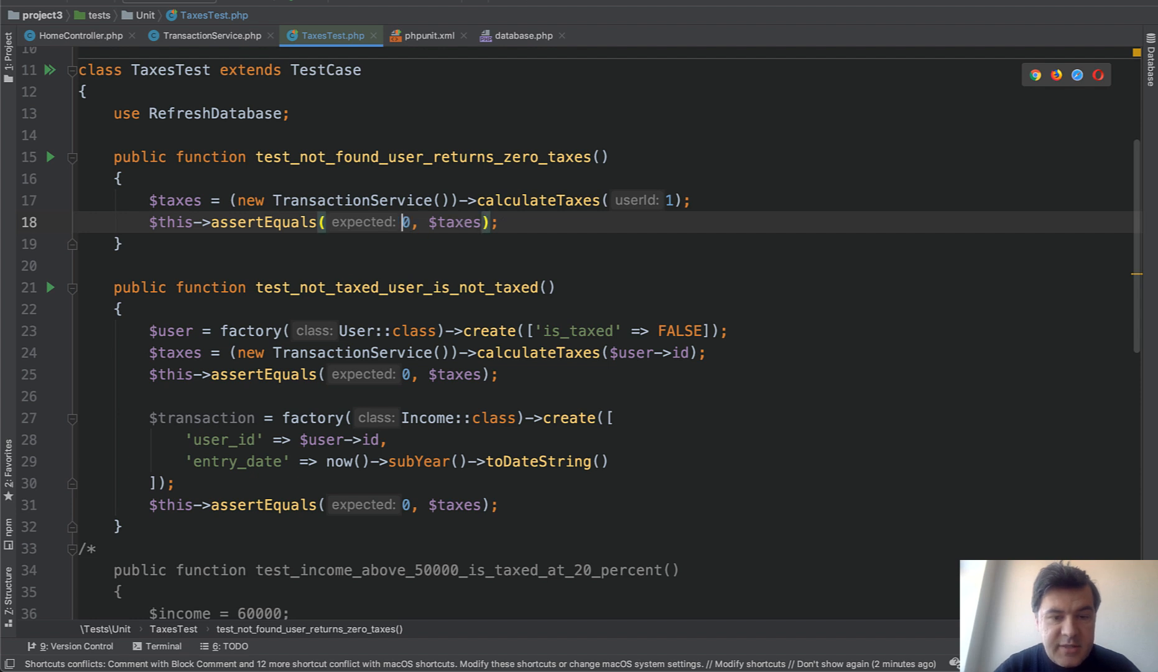
{"action": "mouse_move", "coordinate": [342, 303]}
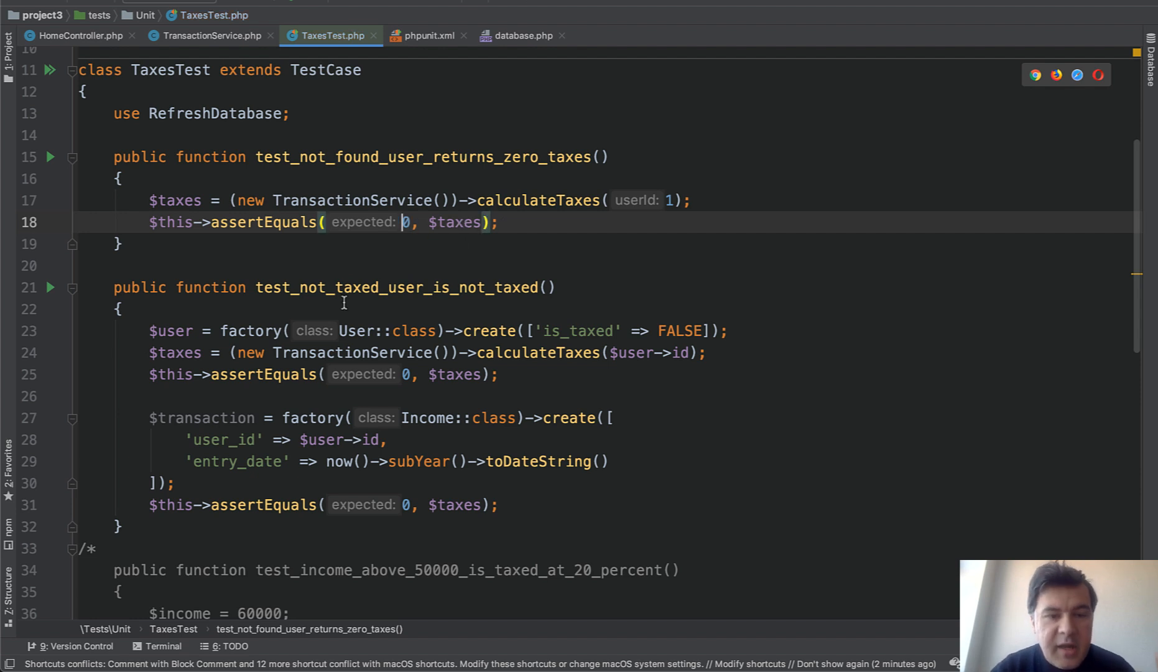
{"action": "left_click", "coordinate": [335, 286]}
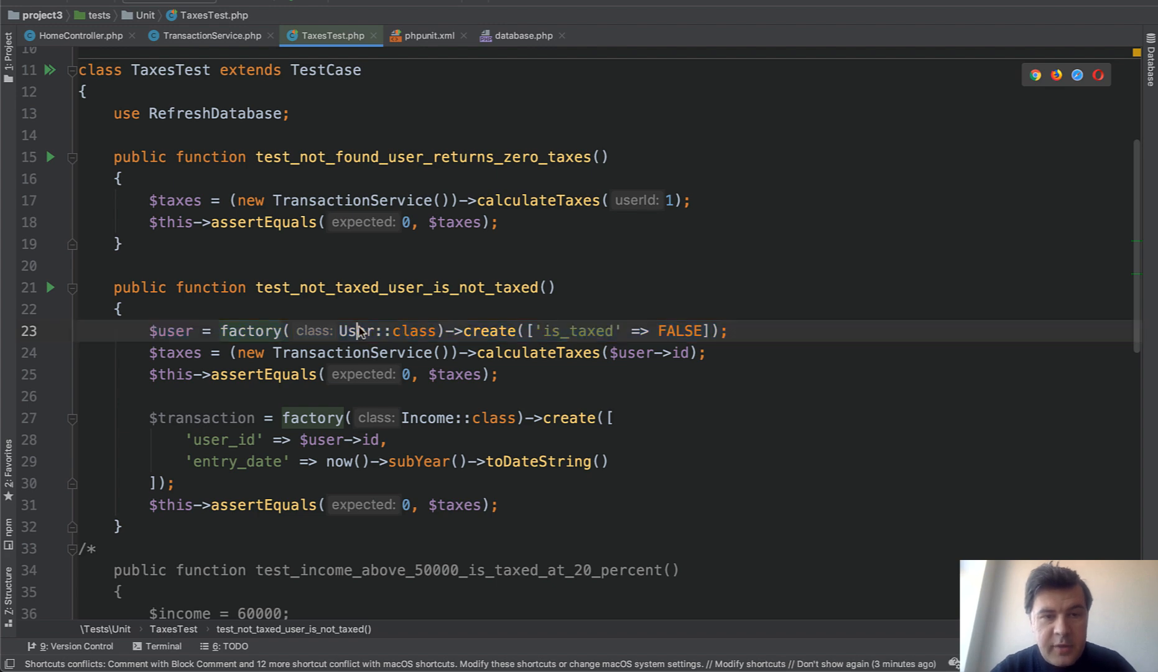
Step: Search 'us', open UserFactory.php, then return to TaxesTest.php
{"action": "type", "text": "us"}
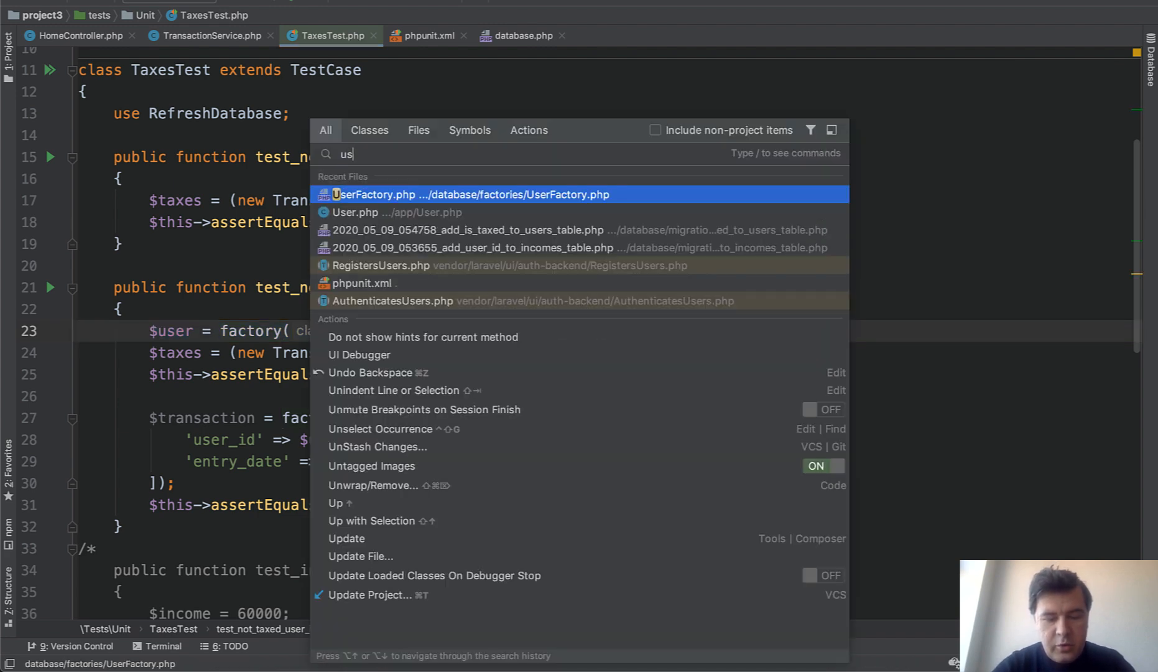
{"action": "left_click", "coordinate": [470, 194]}
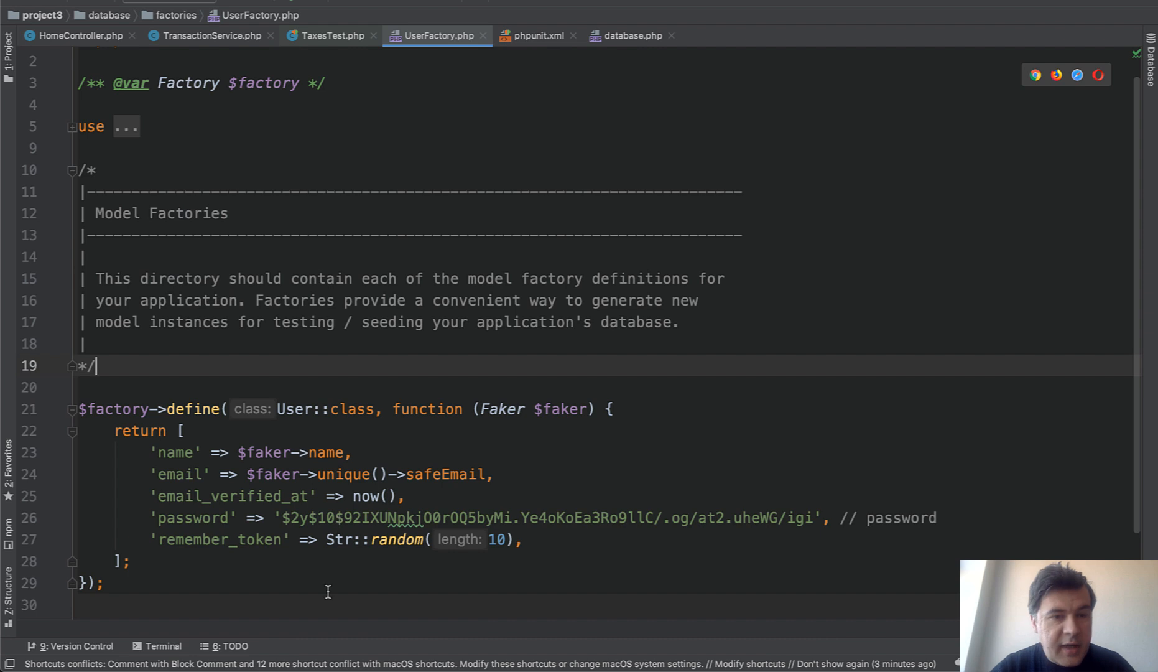
{"action": "mouse_move", "coordinate": [274, 579]}
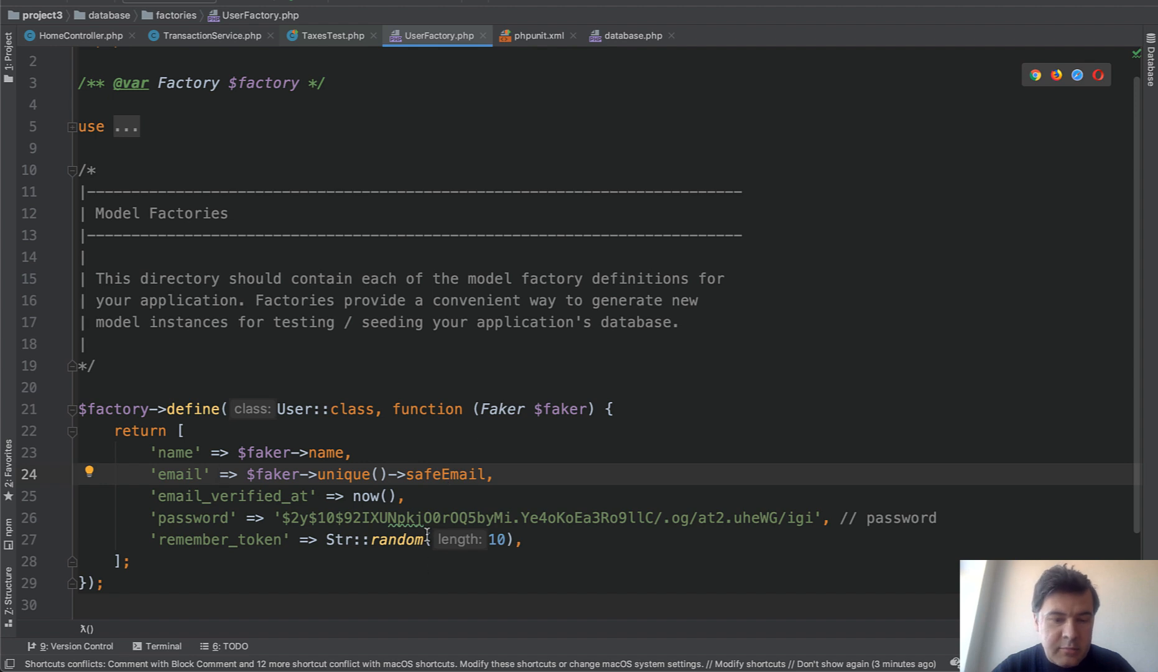
{"action": "left_click", "coordinate": [330, 36]}
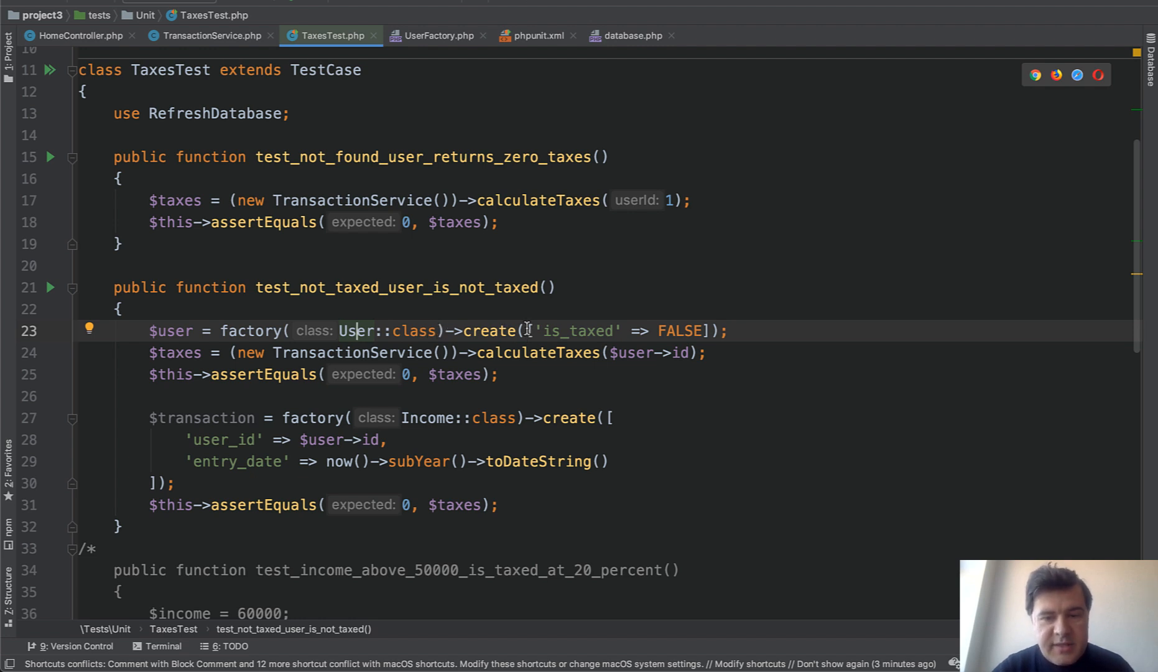
{"action": "left_click_drag", "start_coordinate": [525, 330], "coordinate": [712, 330]}
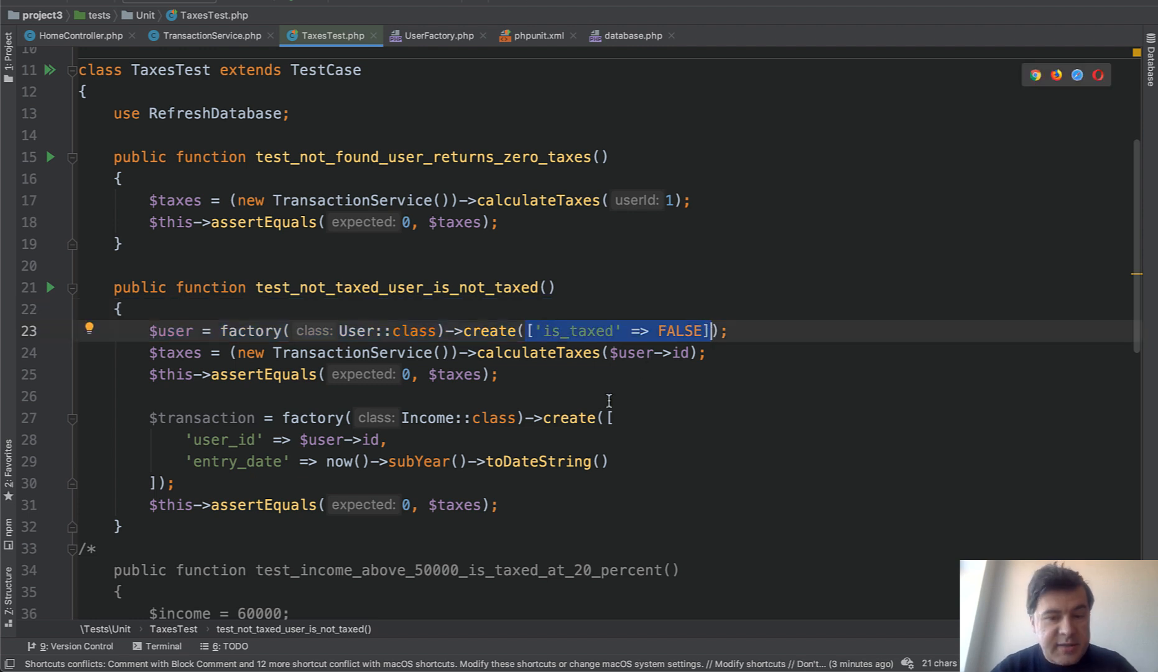
{"action": "left_click", "coordinate": [528, 330]}
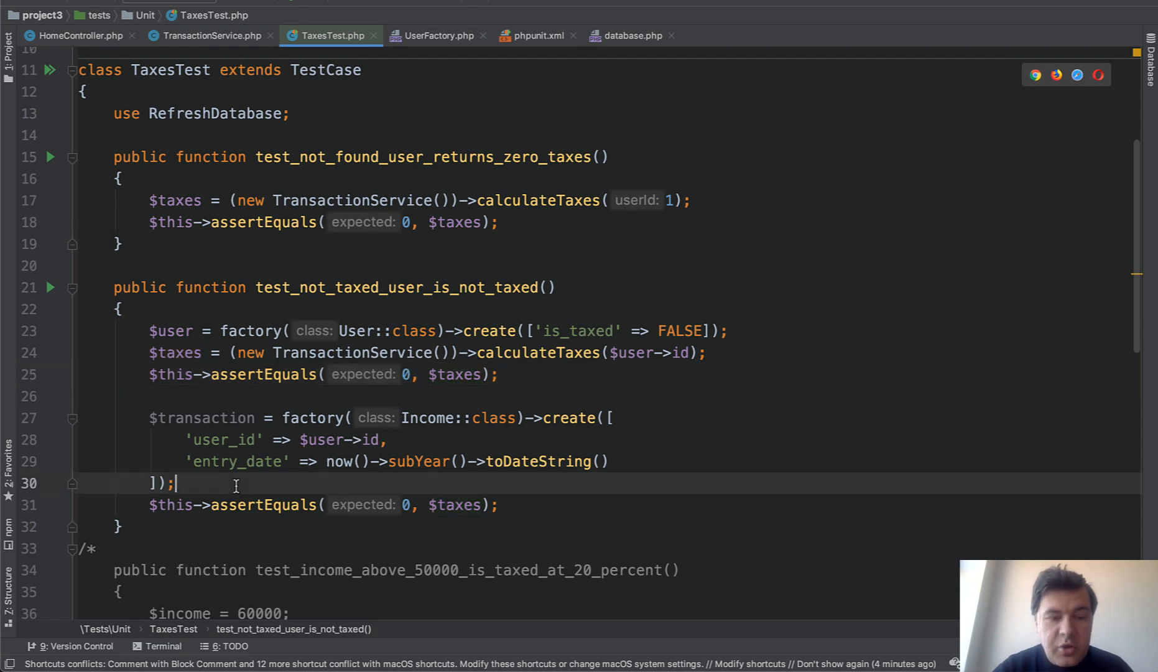
{"action": "left_click_drag", "start_coordinate": [173, 483], "coordinate": [149, 417]}
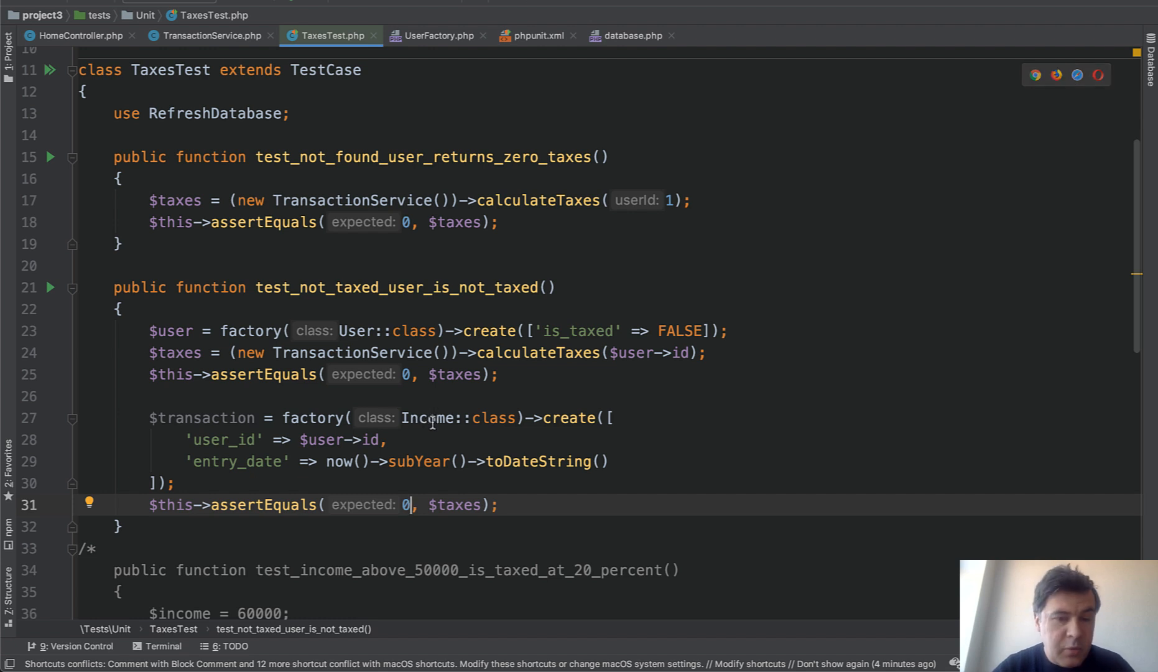
Step: Open IncomeFactory.php via 'incom' search and select its hardcoded user_id entry
{"action": "type", "text": "incom"}
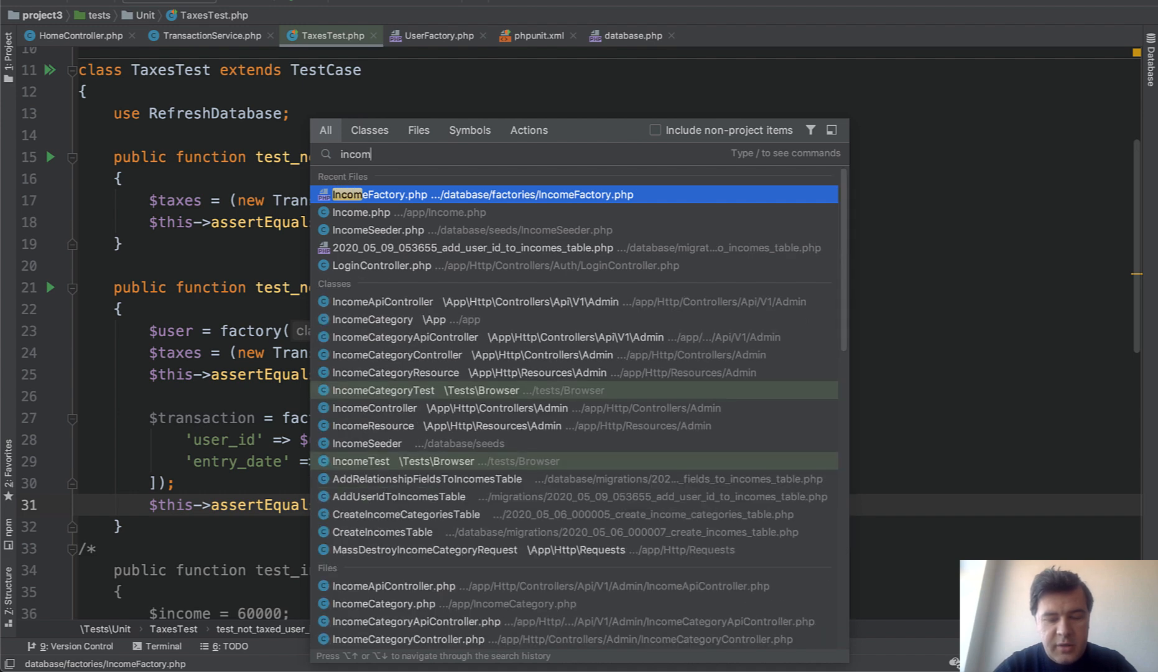
{"action": "left_click", "coordinate": [481, 194]}
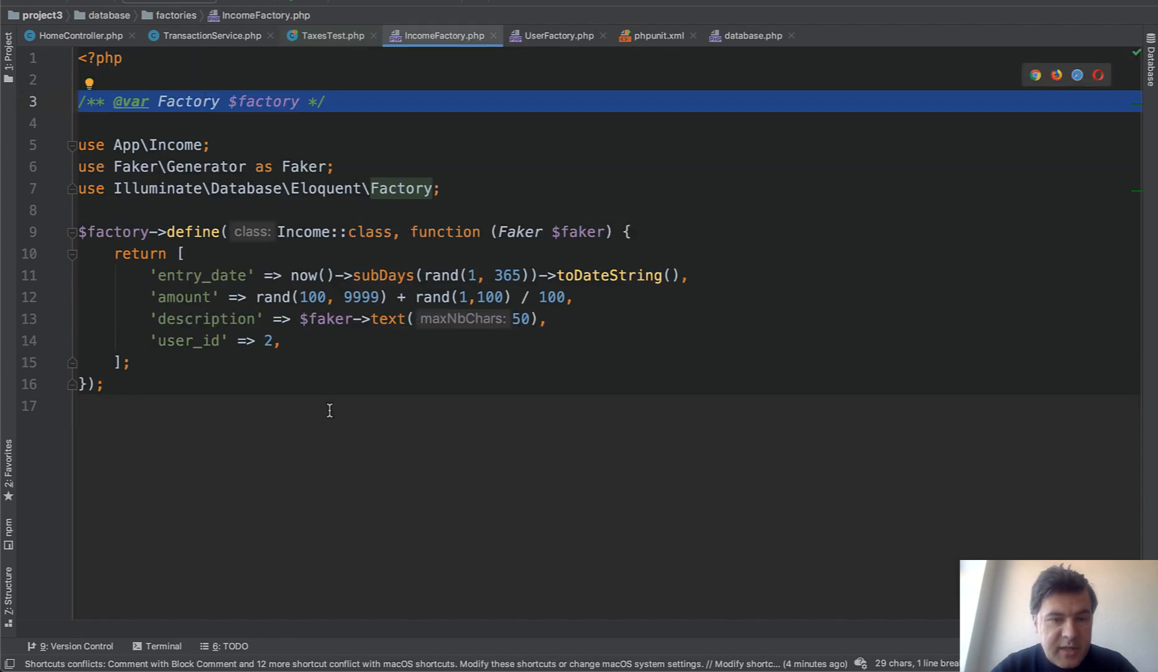
{"action": "double_click", "coordinate": [203, 275]}
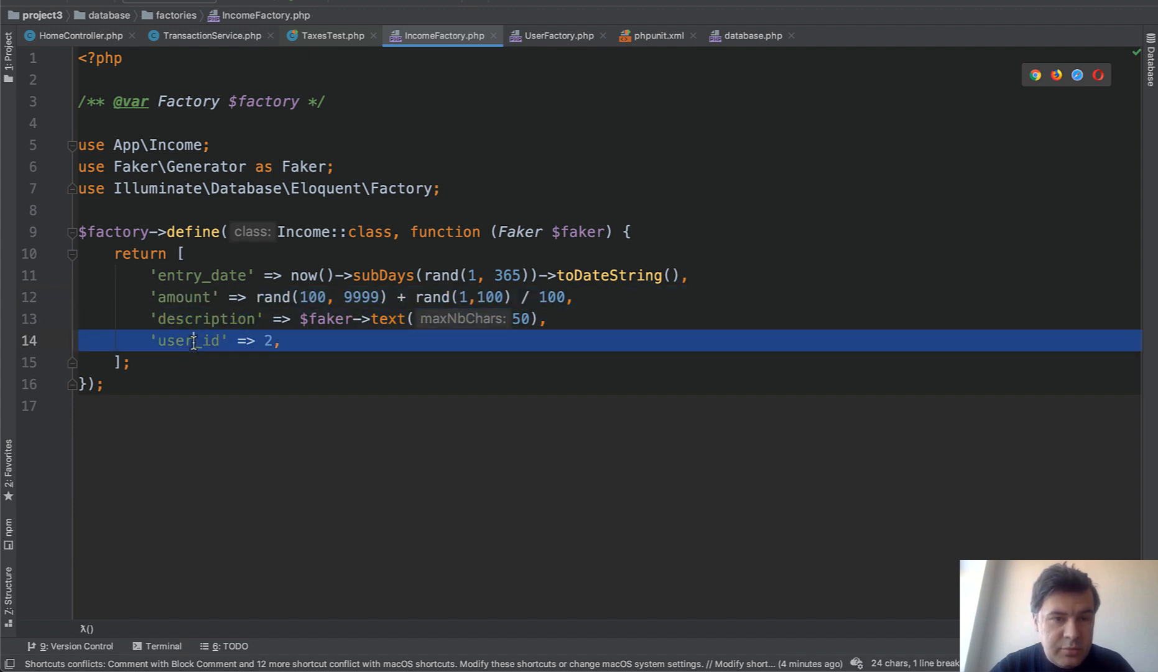
{"action": "key", "text": "ctrl+tab"}
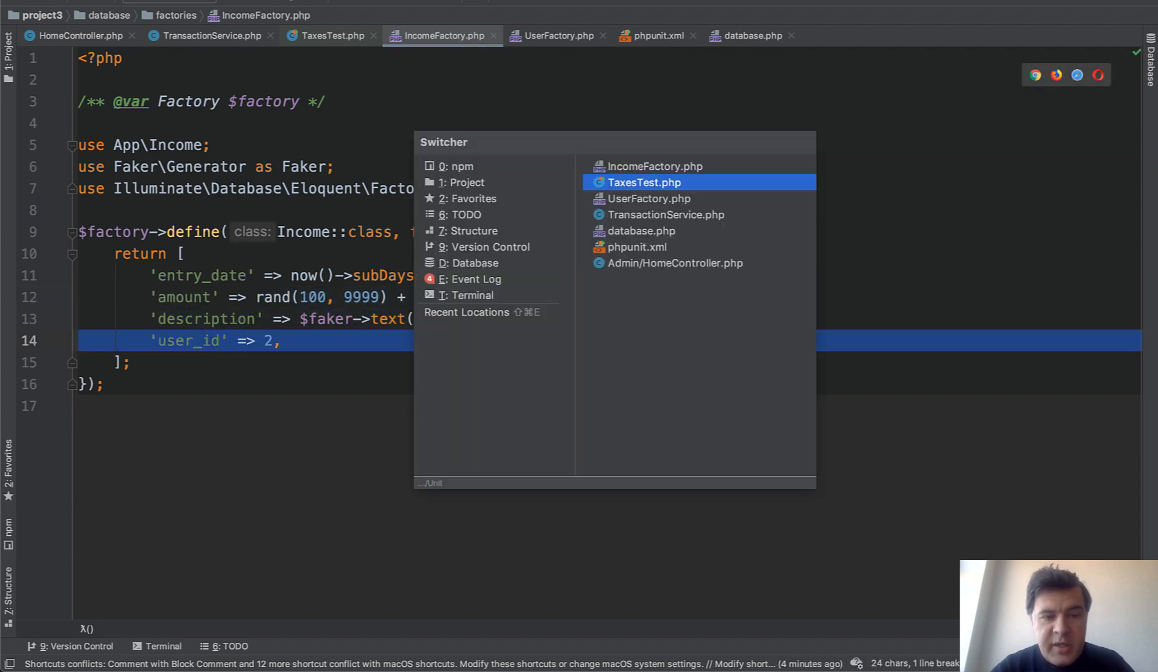
Step: Pick TaxesTest.php from the Switcher
{"action": "left_click", "coordinate": [643, 181]}
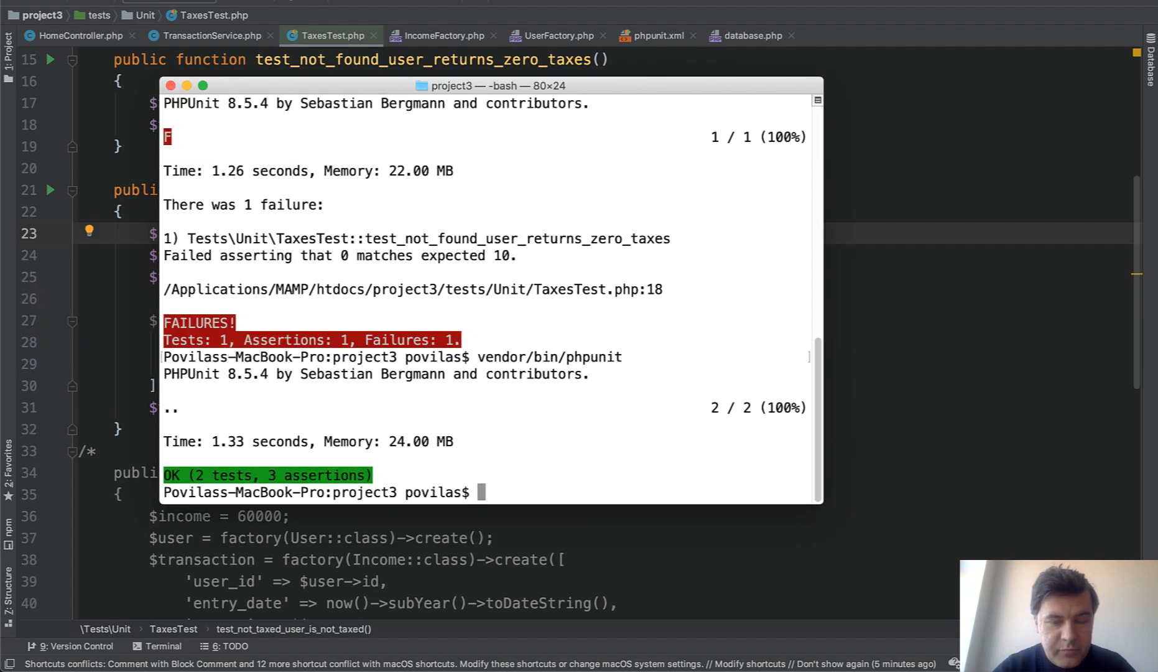
{"action": "mouse_move", "coordinate": [217, 480]}
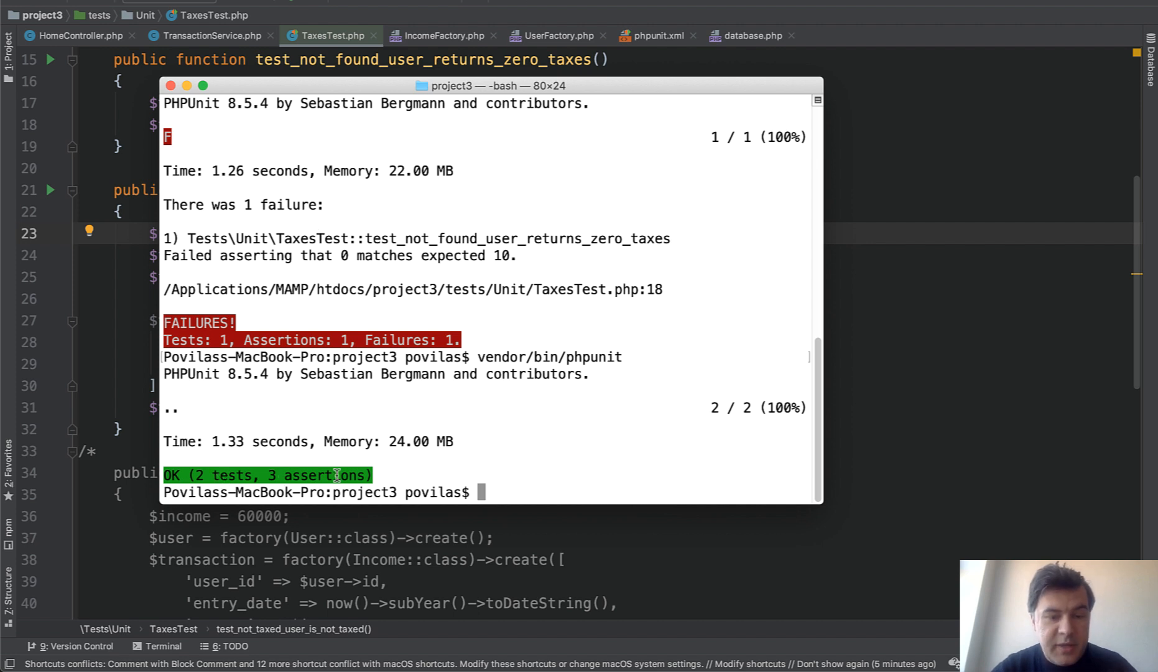
{"action": "mouse_move", "coordinate": [337, 479]}
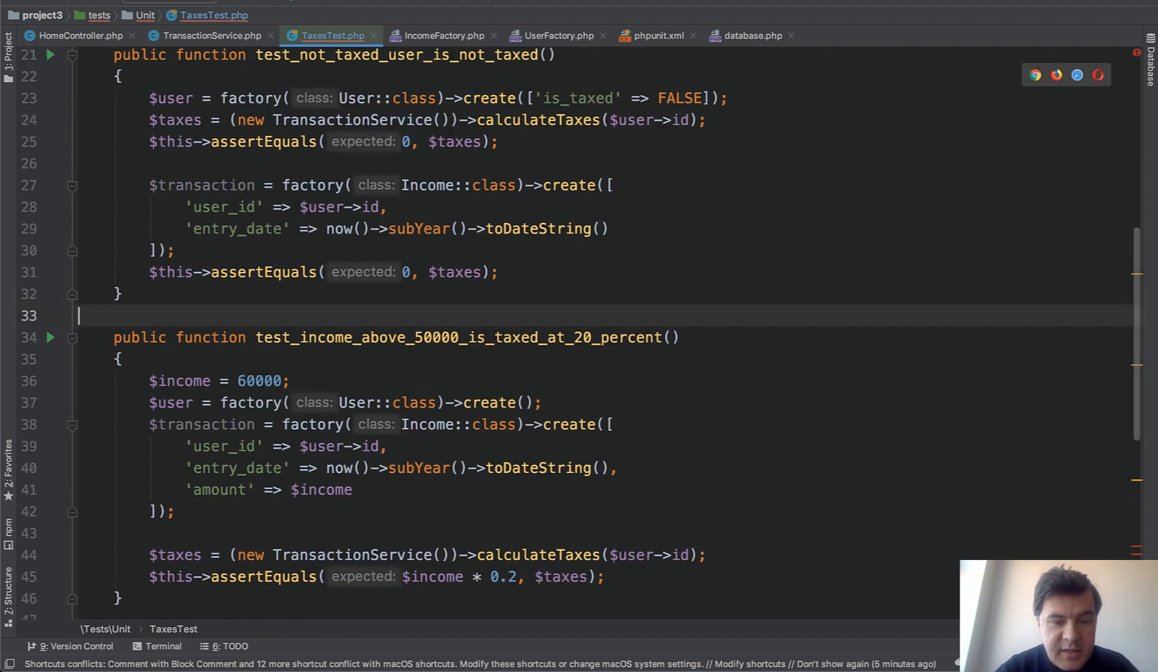
Step: Remove the comment markers from the 20% (60000×0.2) and 15% (40000×0.15) income tests
{"action": "scroll", "scroll_direction": "down", "scroll_amount": 3}
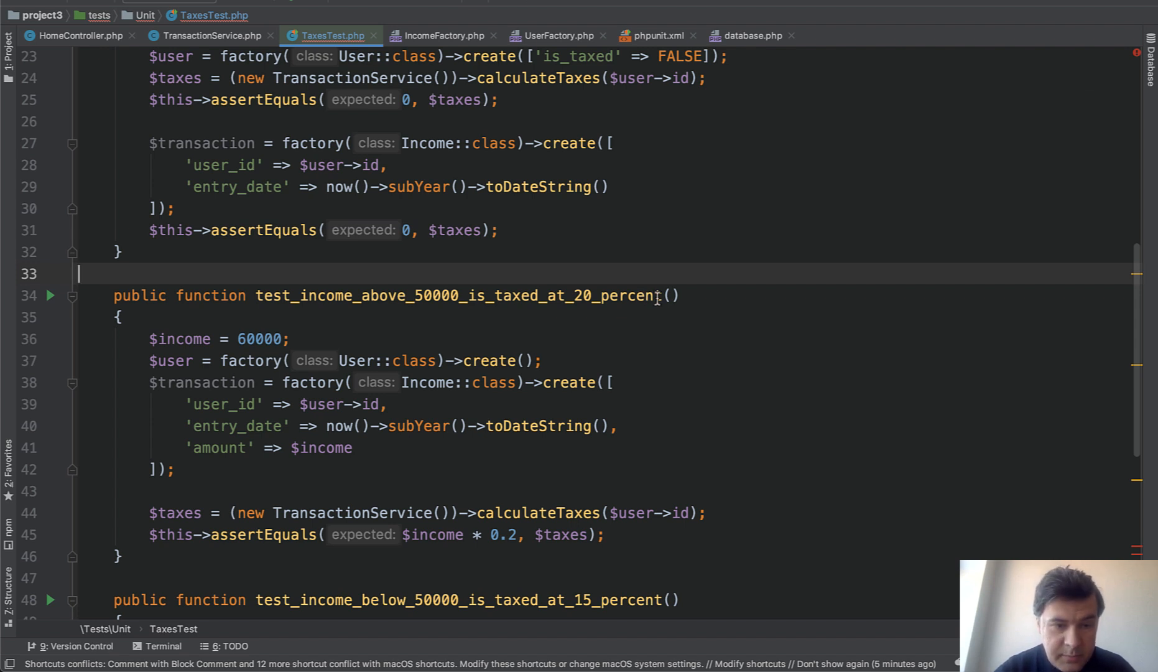
{"action": "double_click", "coordinate": [260, 338]}
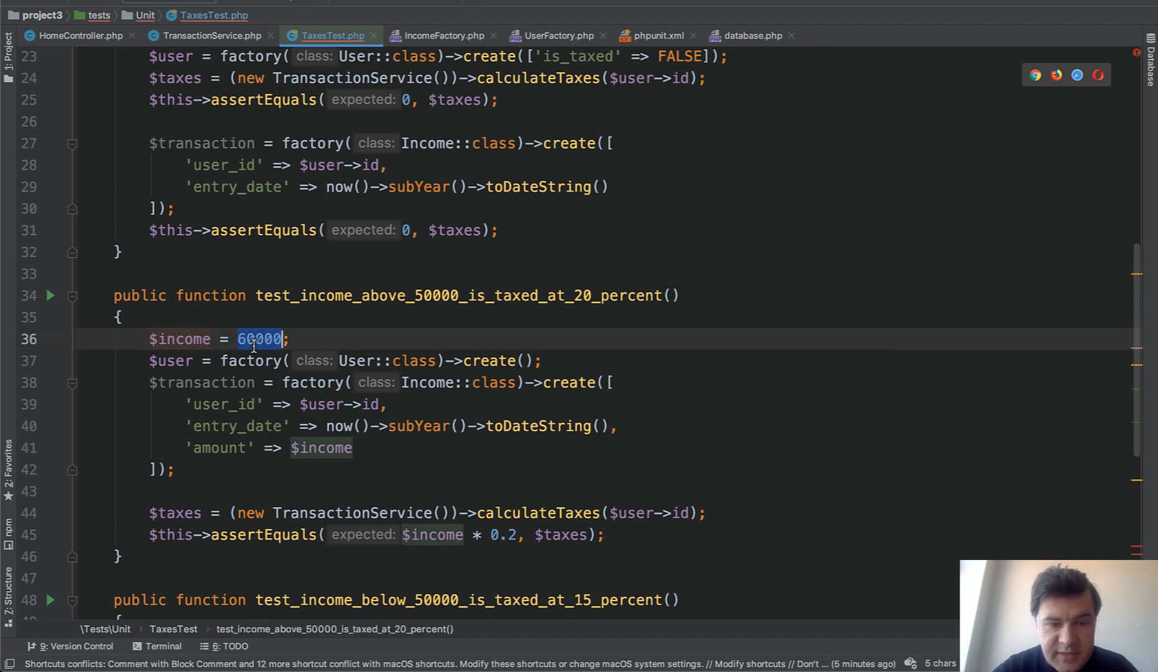
{"action": "left_click_drag", "start_coordinate": [151, 382], "coordinate": [352, 447]}
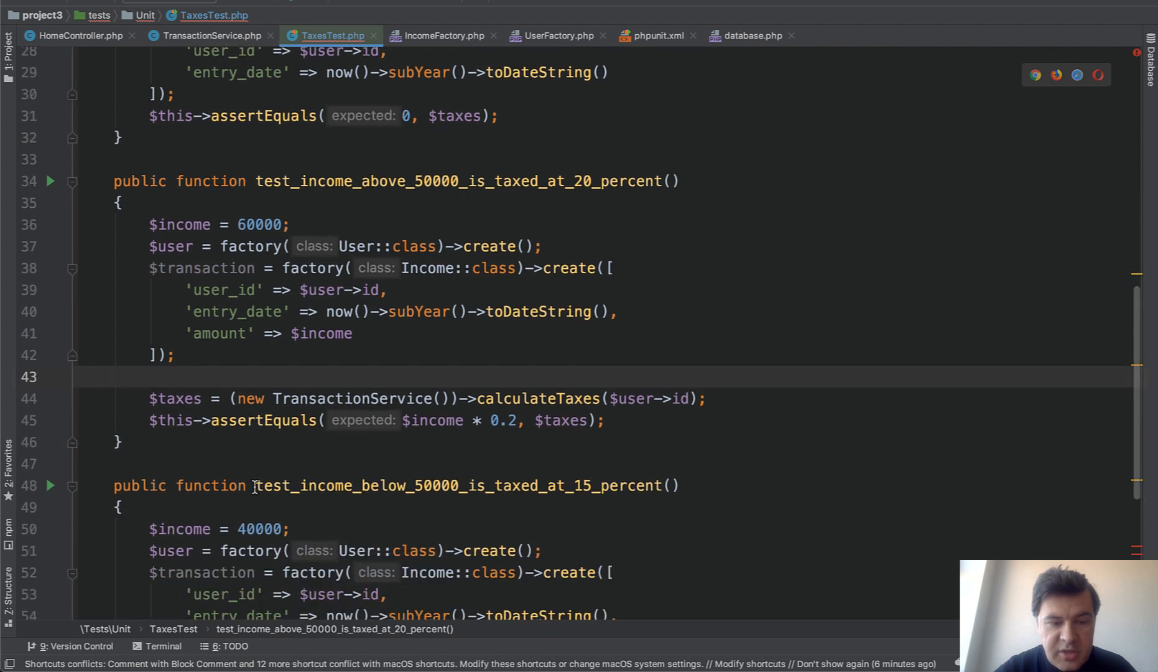
{"action": "scroll", "scroll_direction": "down", "scroll_amount": 3}
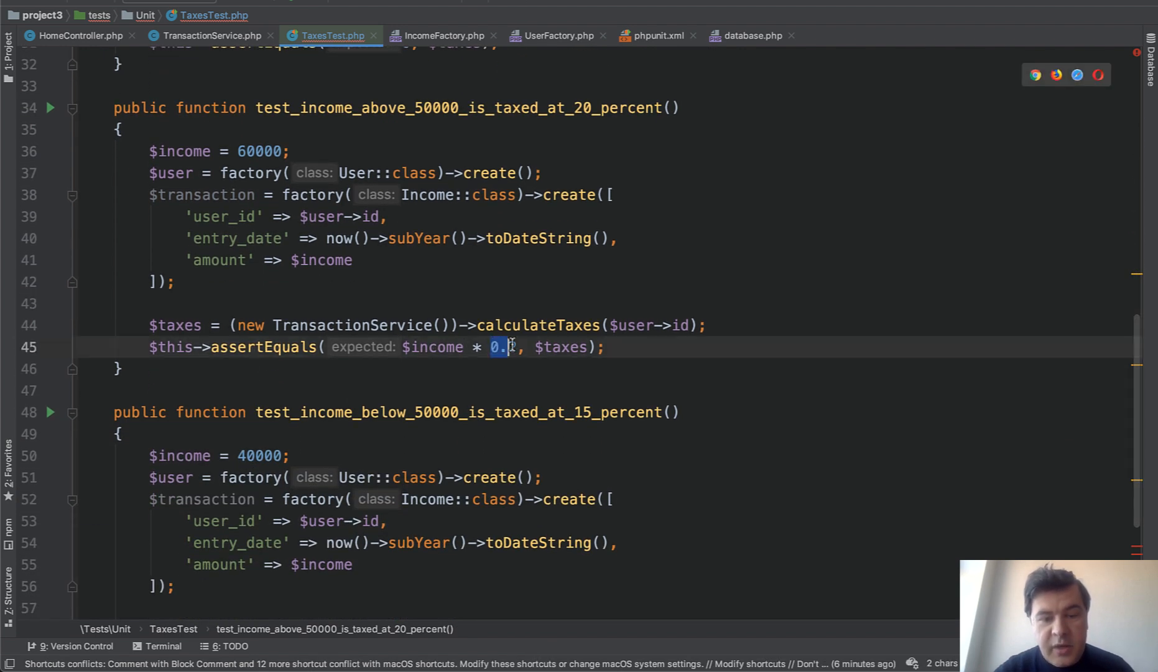
{"action": "type", "text": "2"}
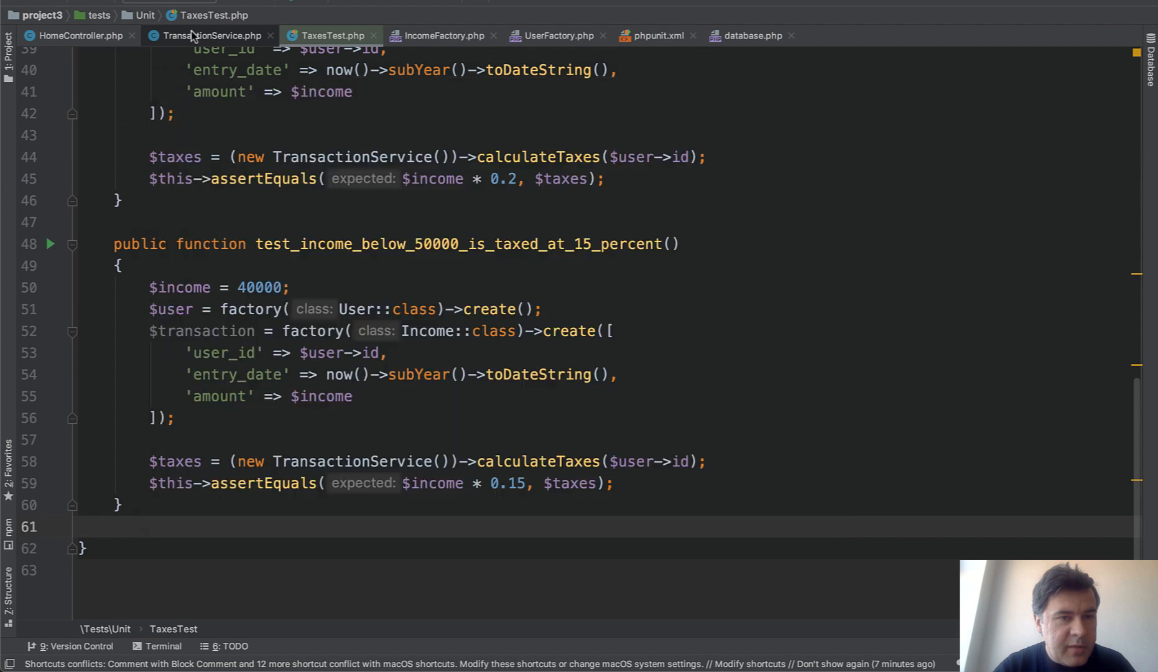
Step: In TransactionService.php, rename calculateTaxesUpdated to calculateTaxes
{"action": "left_click", "coordinate": [210, 35]}
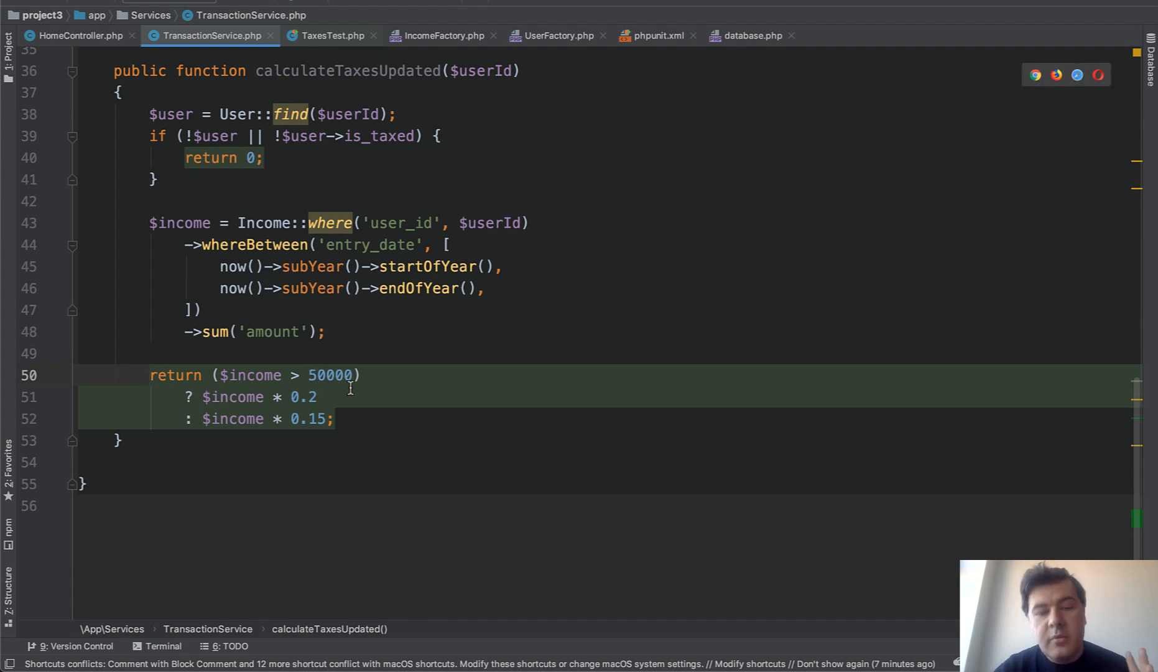
{"action": "scroll", "scroll_direction": "down", "scroll_amount": 3}
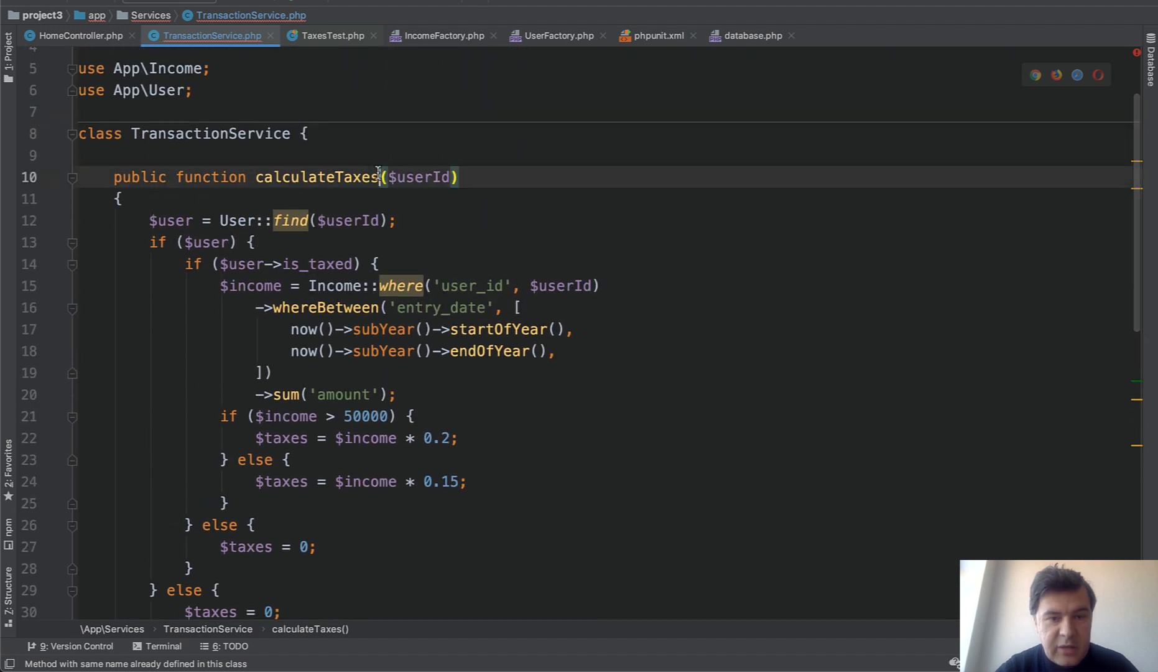
Step: Append 'Old' to the original method name, making it calculateTaxesOld
{"action": "type", "text": "Old"}
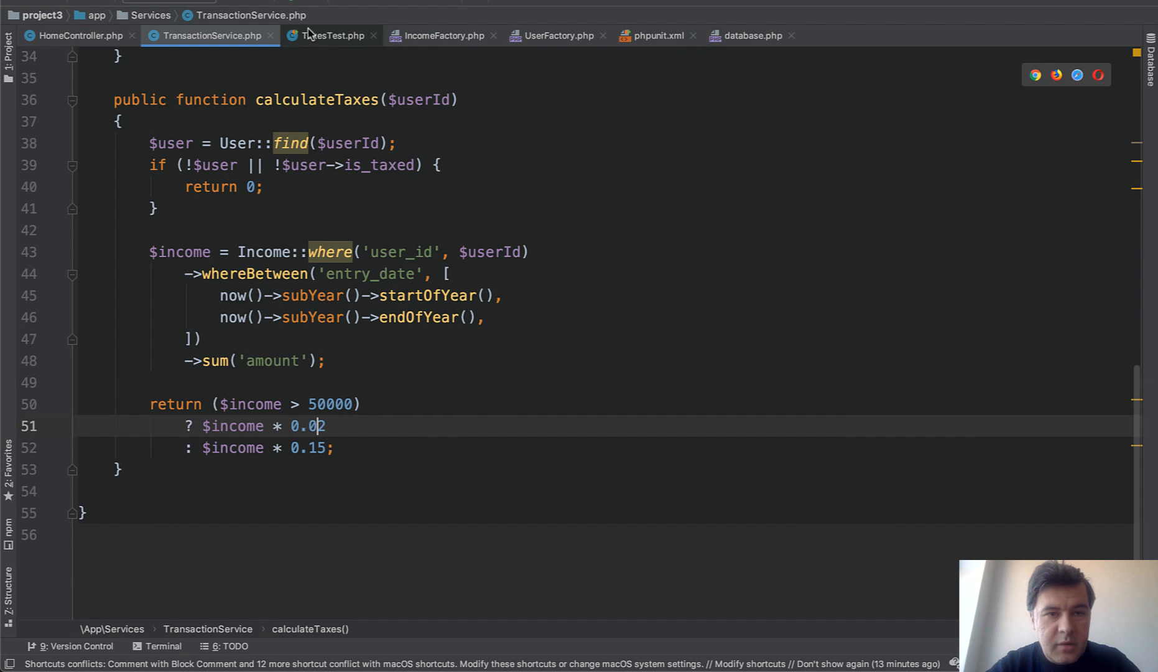
{"action": "left_click", "coordinate": [328, 35]}
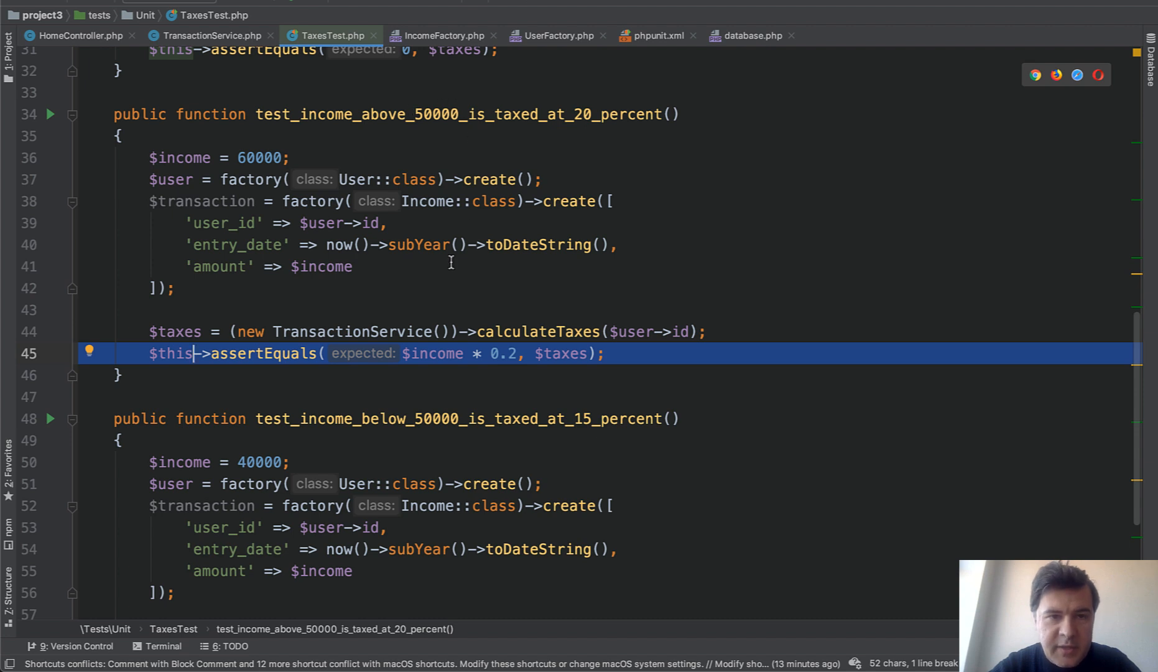
{"action": "left_click", "coordinate": [209, 35]}
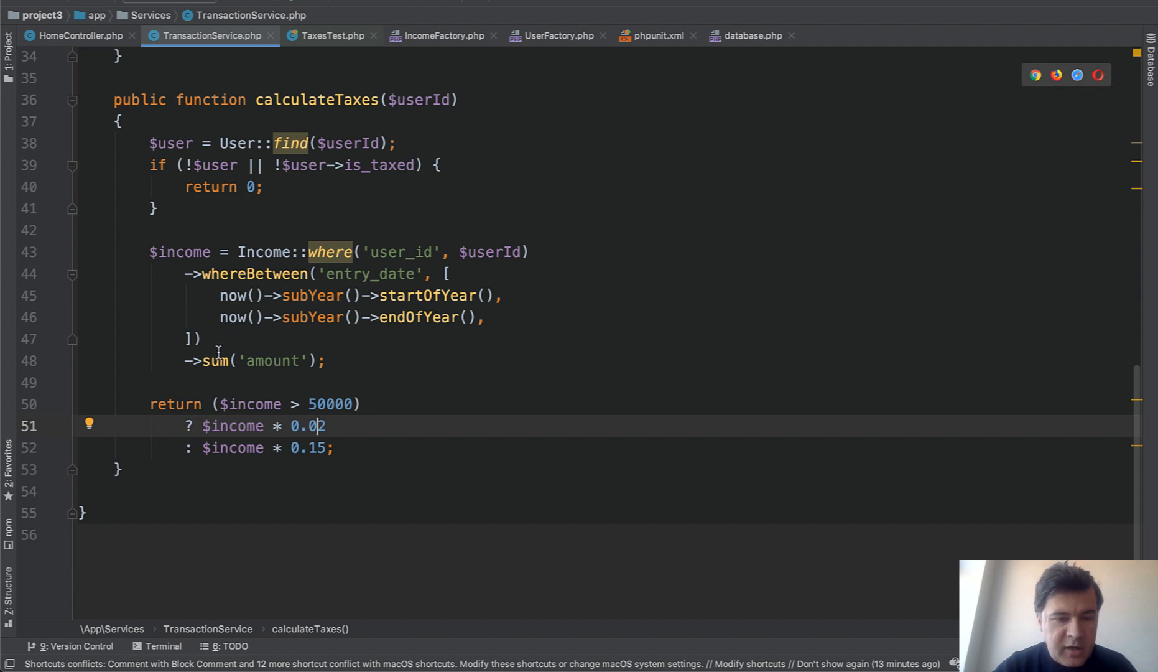
Step: Rerun vendor/bin/phpunit so all four tests pass
{"action": "key", "text": "Backspace"}
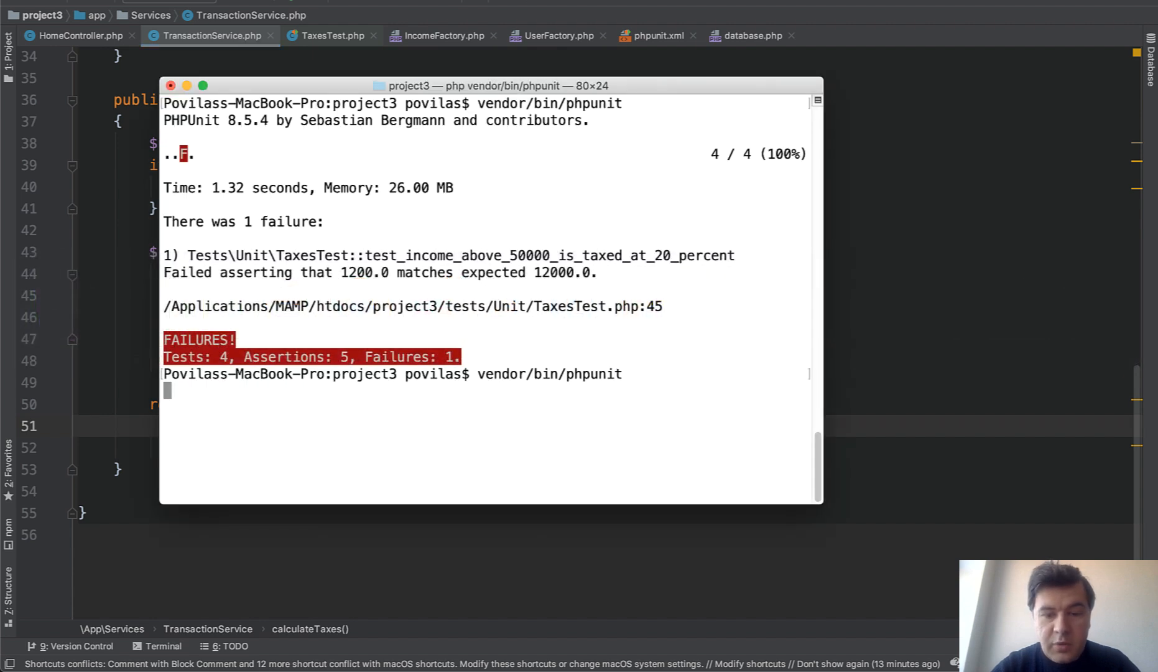
{"action": "key", "text": "enter"}
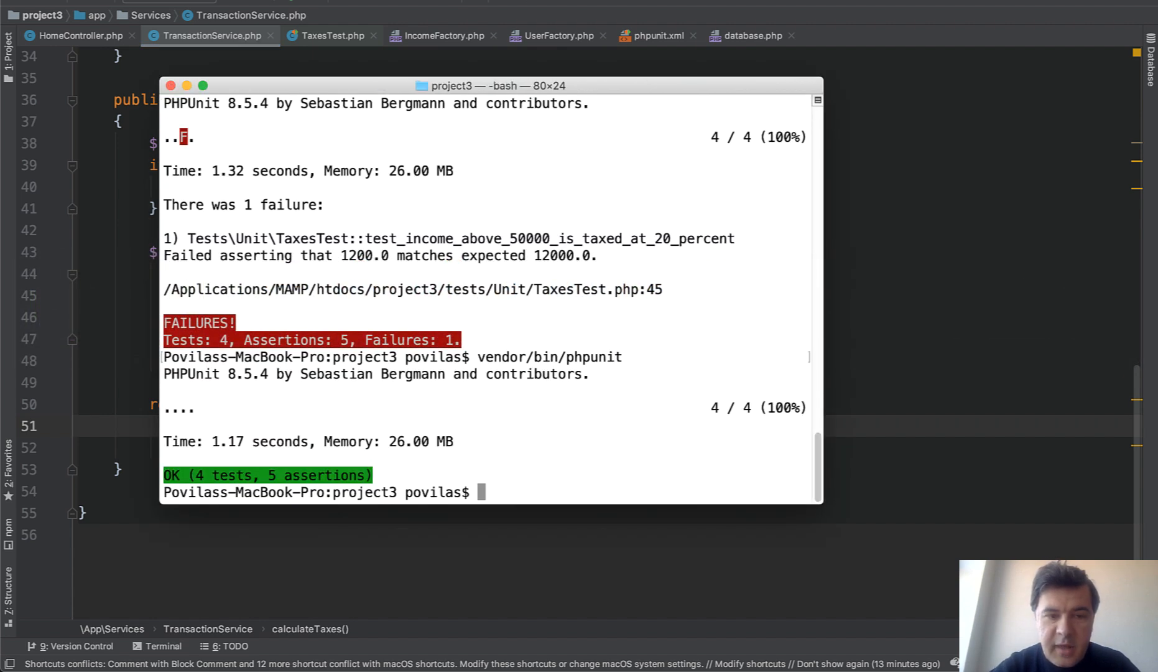